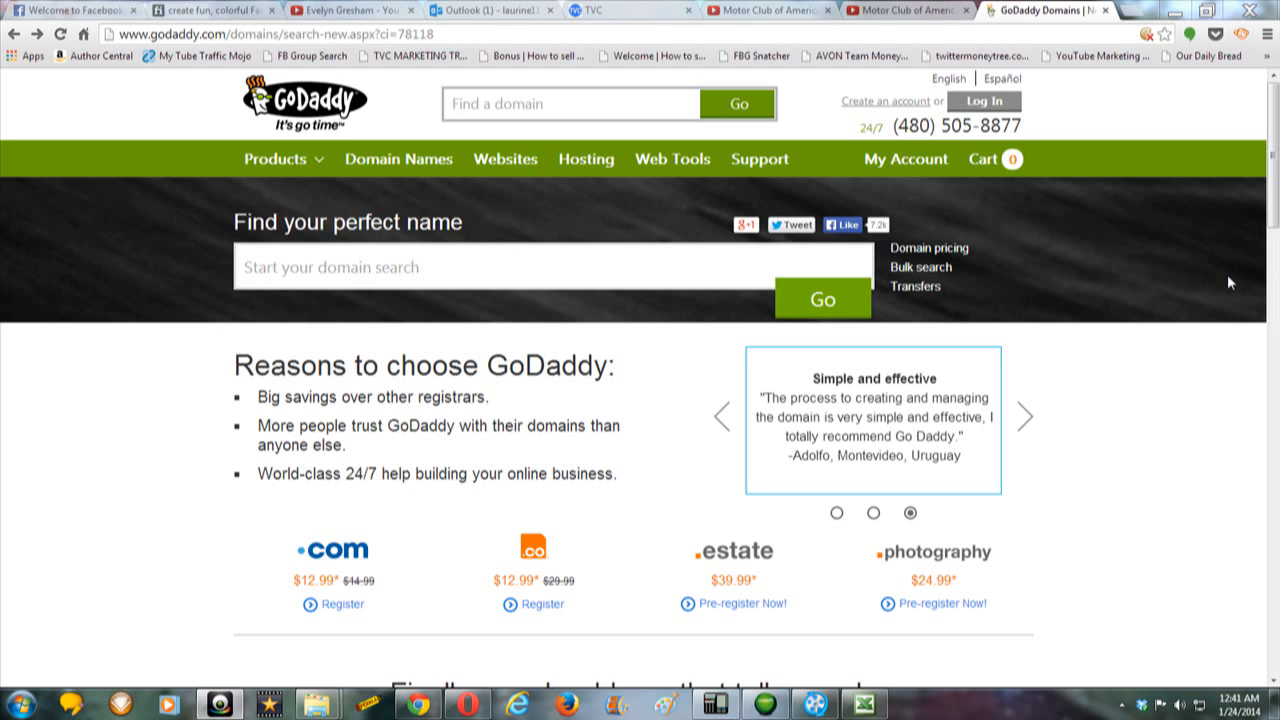
pyautogui.moveTo(1212, 287)
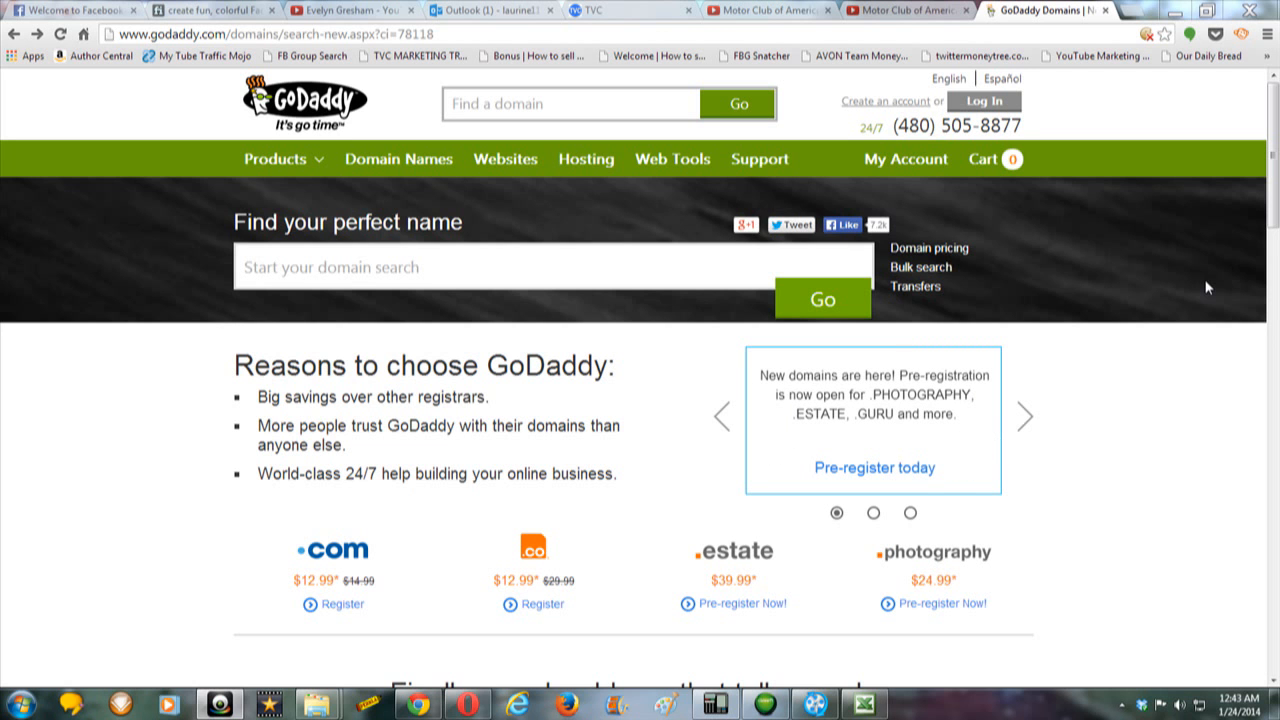
pyautogui.moveTo(440, 533)
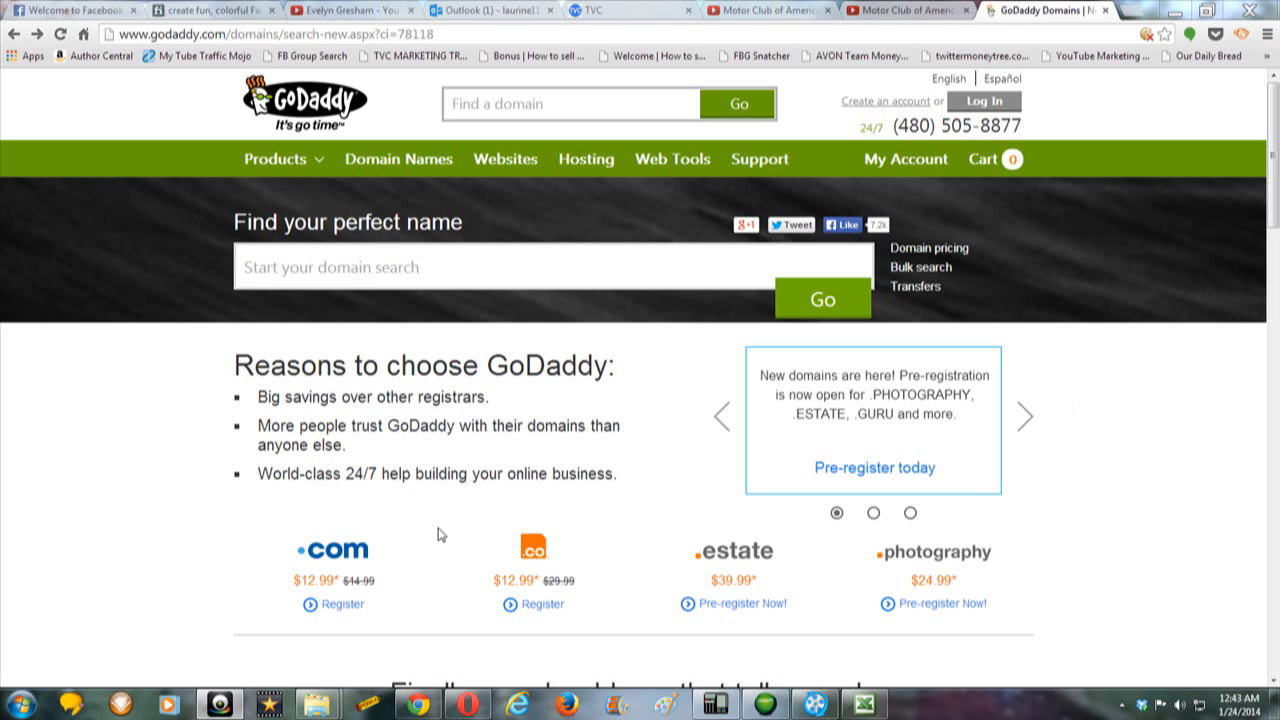
pyautogui.moveTo(683, 562)
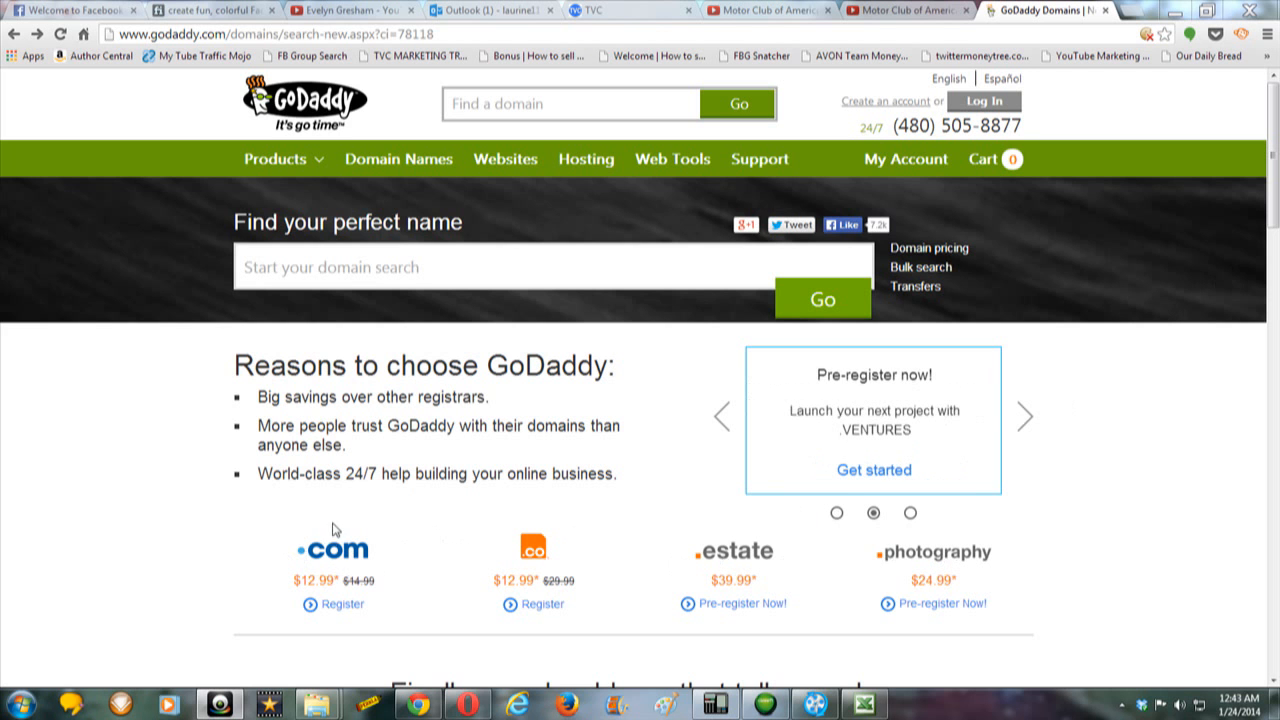
pyautogui.moveTo(530, 204)
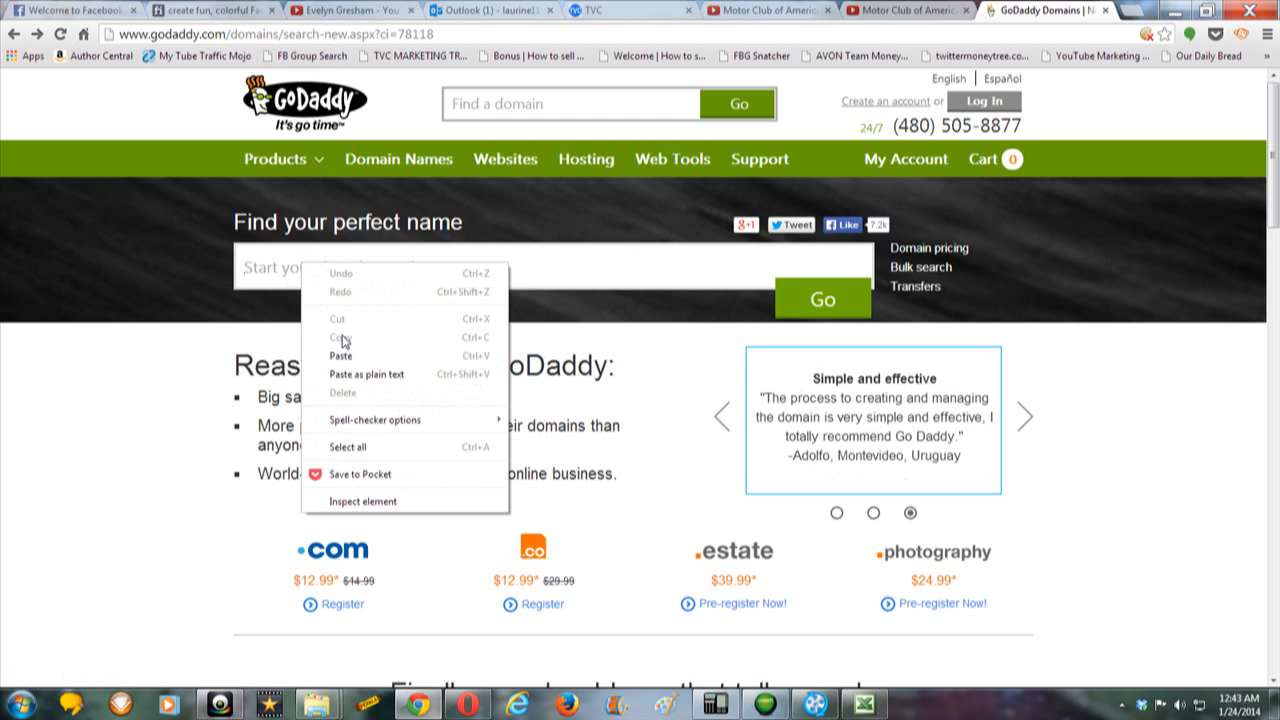
# - Paste roadsideassistanceisontheway.com into the 'Start your domain search' box
pyautogui.click(341, 355)
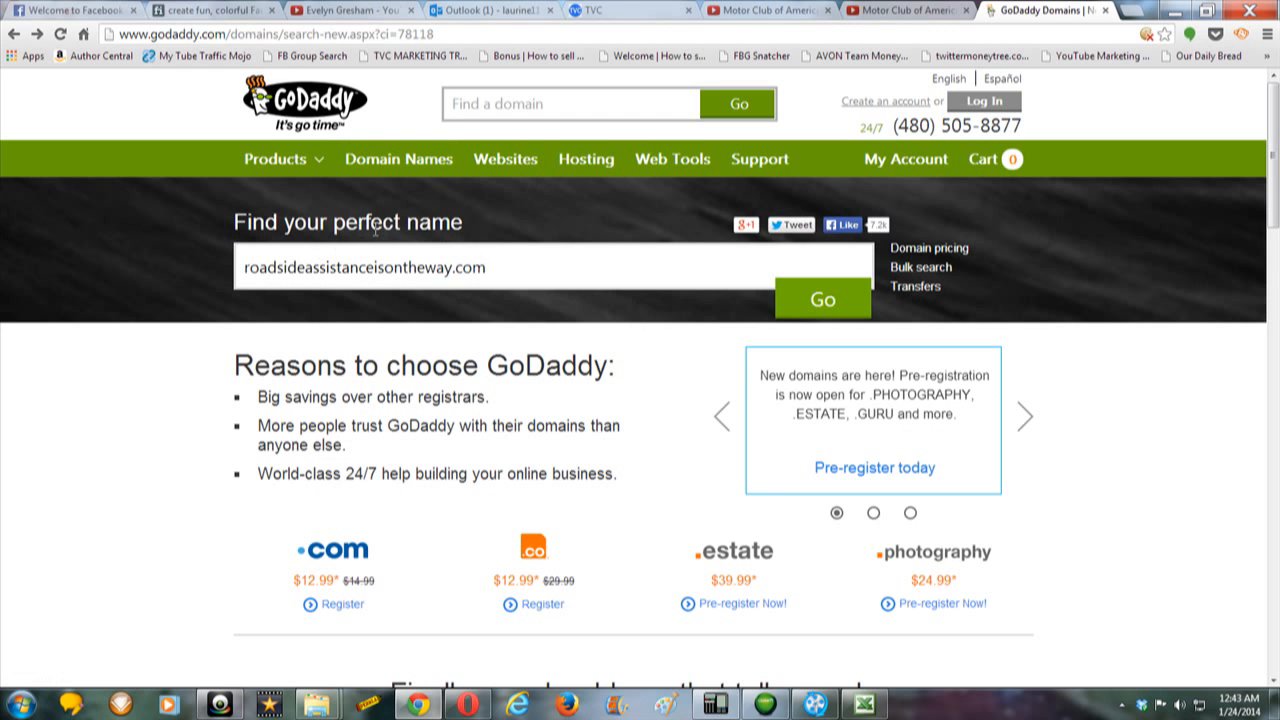
pyautogui.moveTo(428, 308)
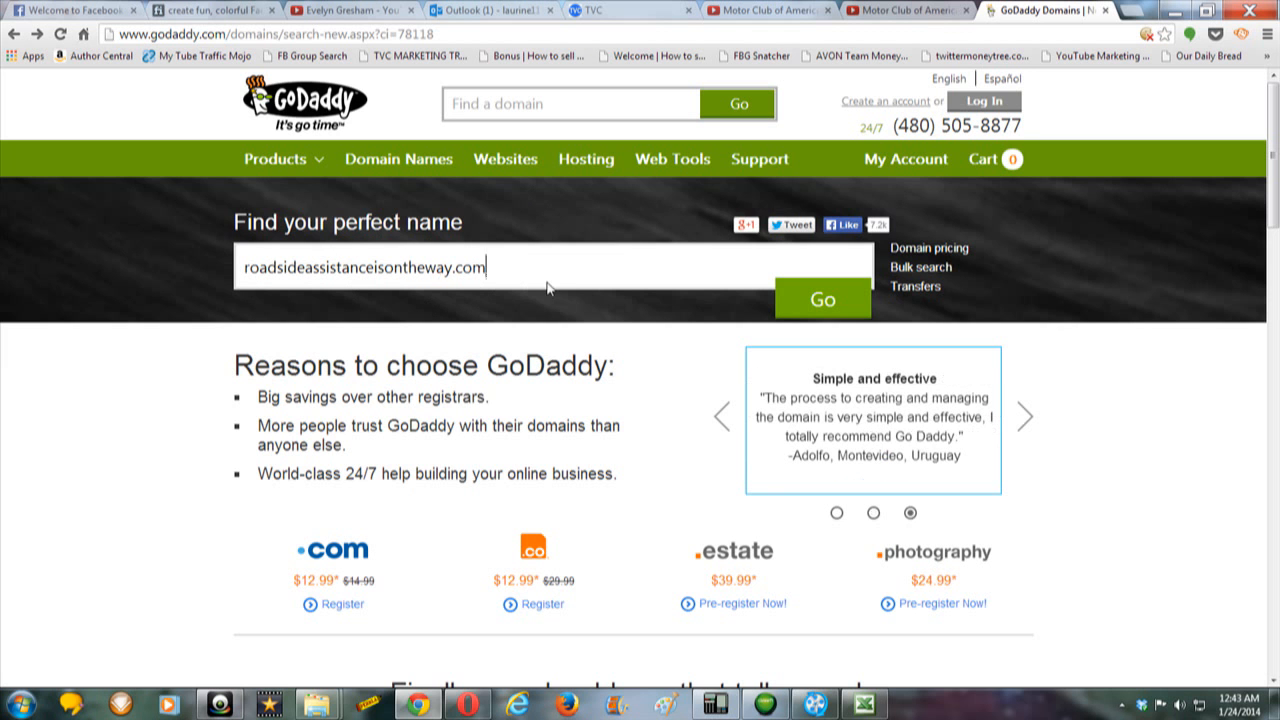
pyautogui.moveTo(480, 295)
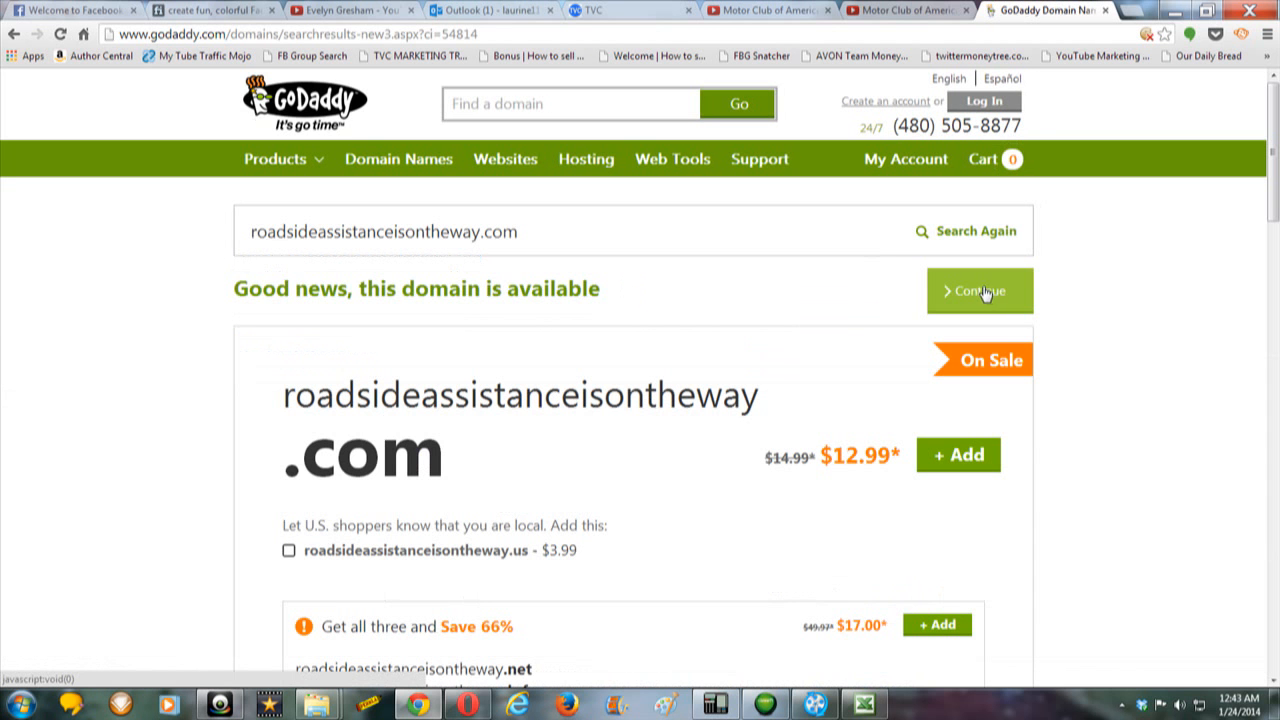
pyautogui.moveTo(176, 312)
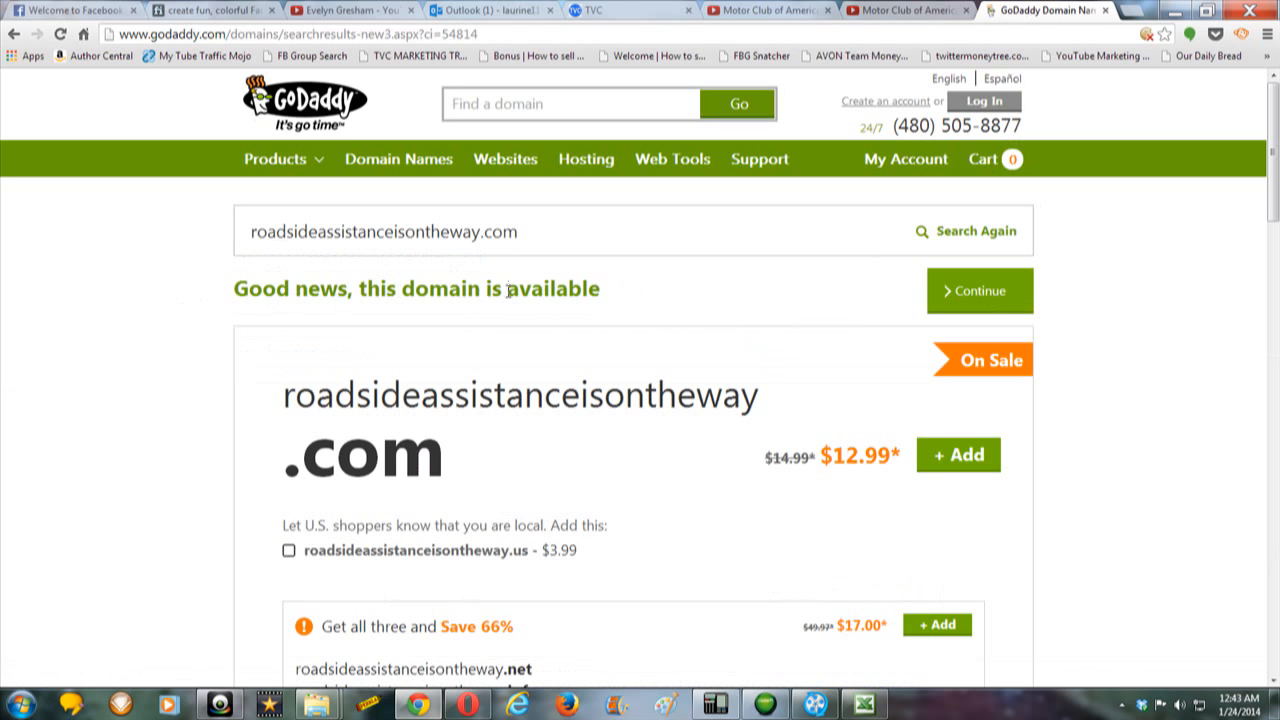
pyautogui.moveTo(618, 291)
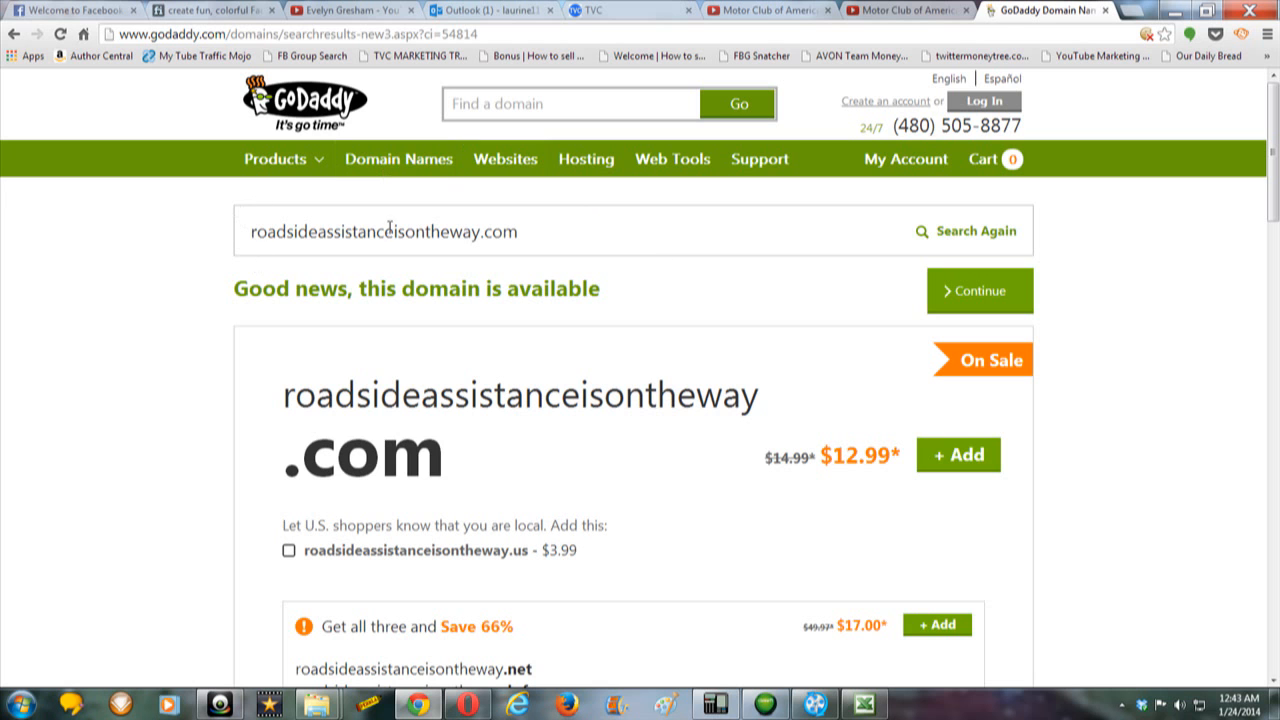
pyautogui.moveTo(875, 301)
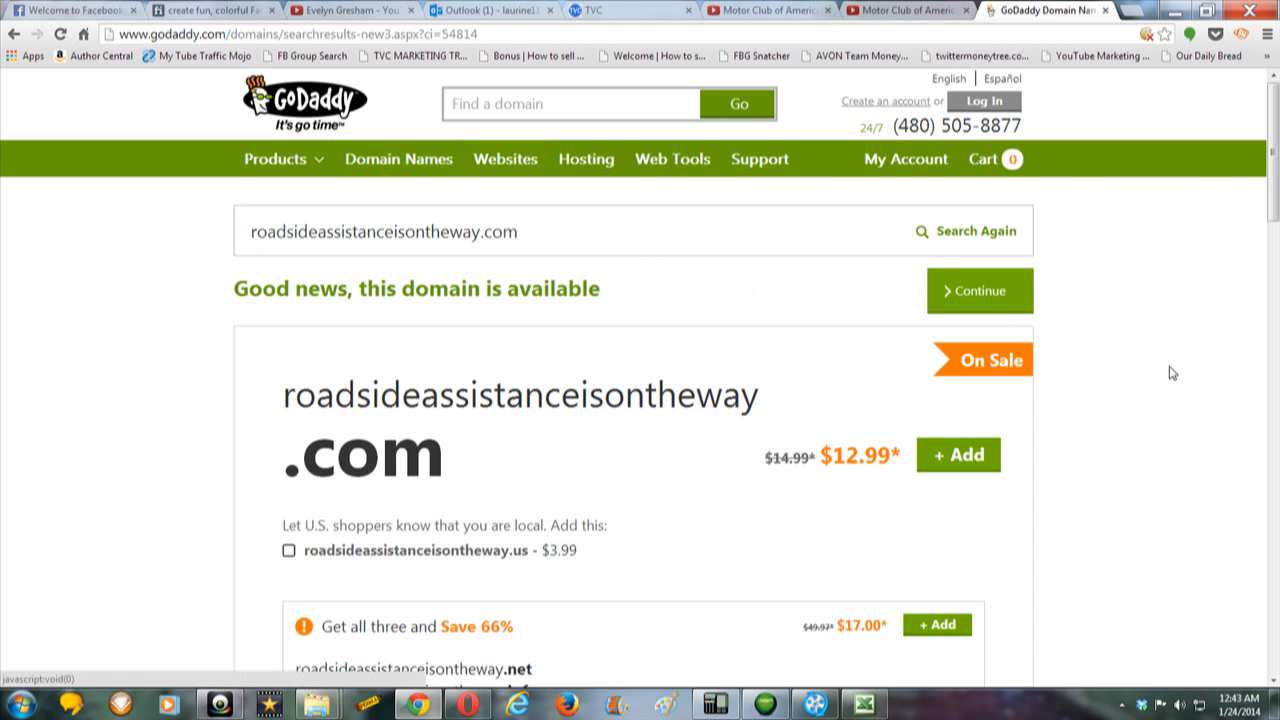
# - Scroll the results confirming roadsideassistanceisontheway.com is available at $12.99
pyautogui.scroll(-3)
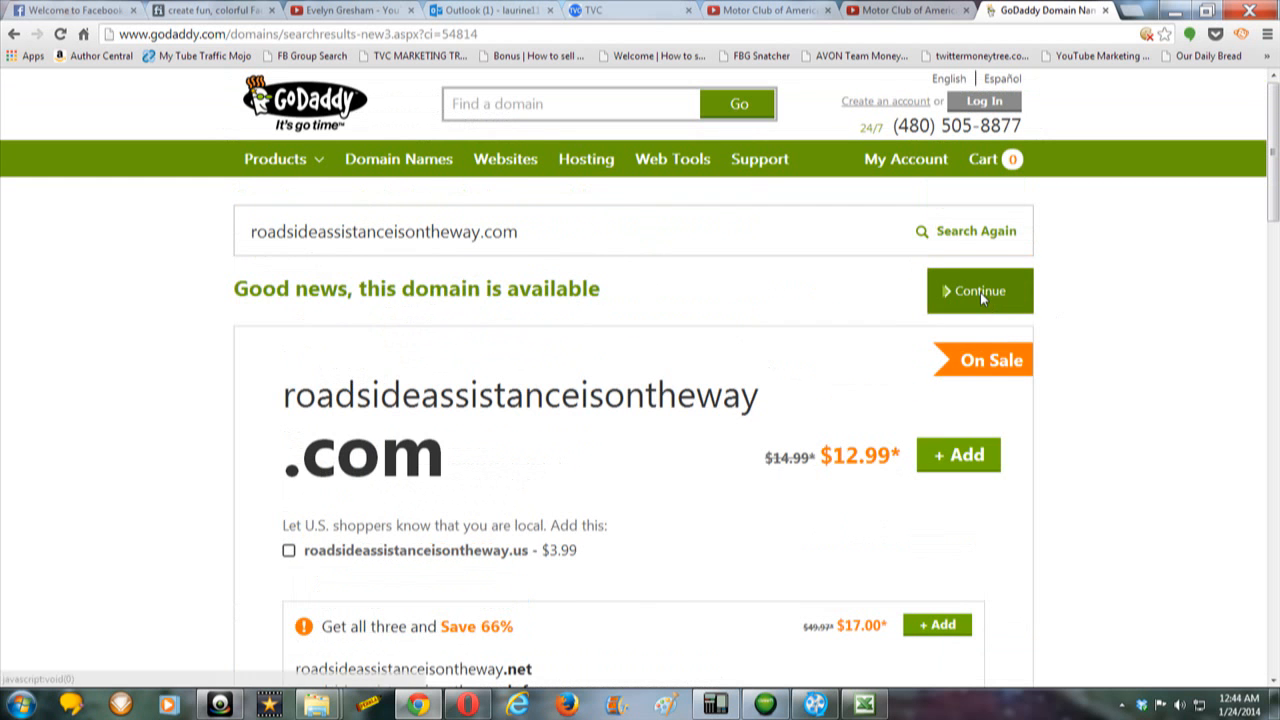
# - Add roadsideassistanceisontheway.com to the cart, decline privacy protection, and continue to the cart
pyautogui.click(979, 290)
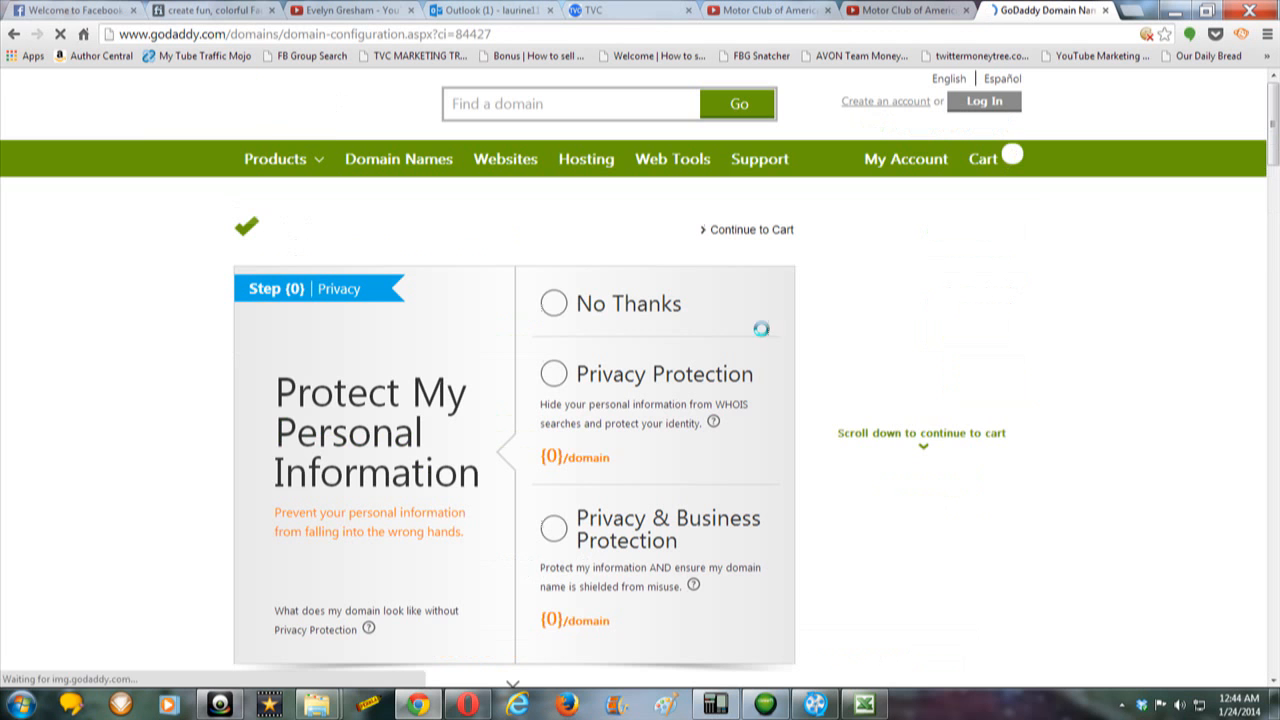
pyautogui.click(553, 303)
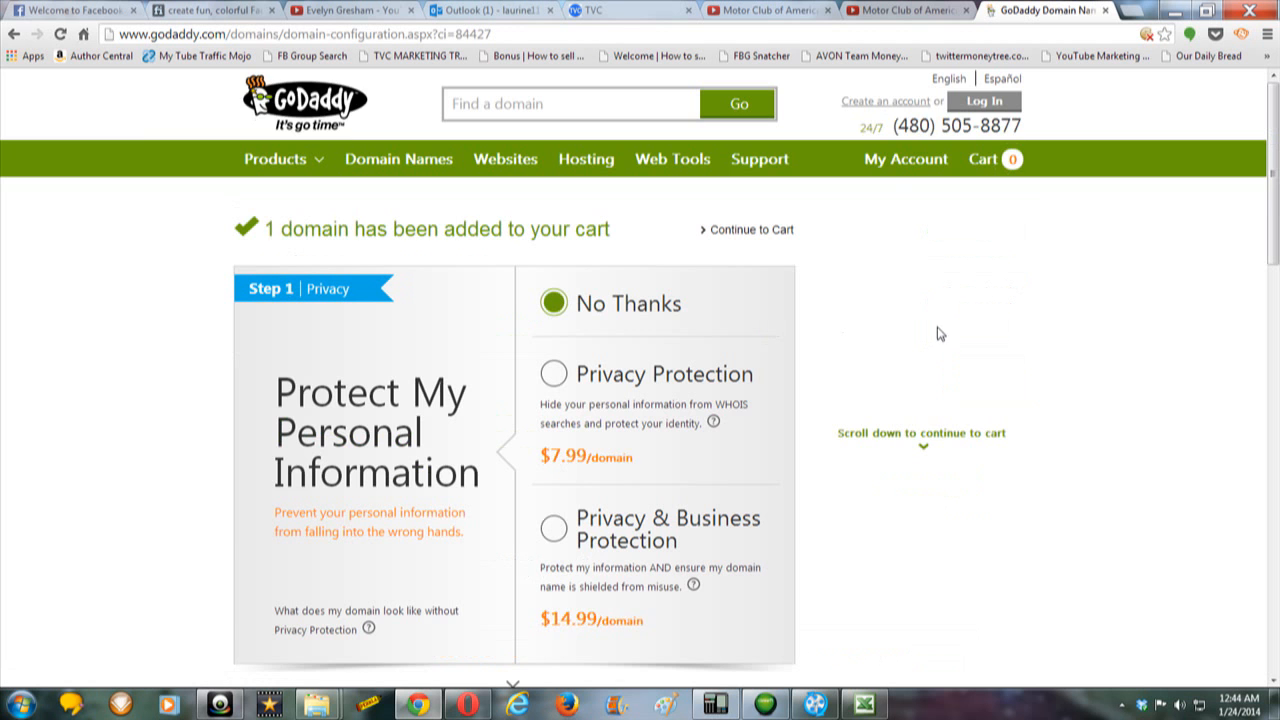
pyautogui.scroll(-3)
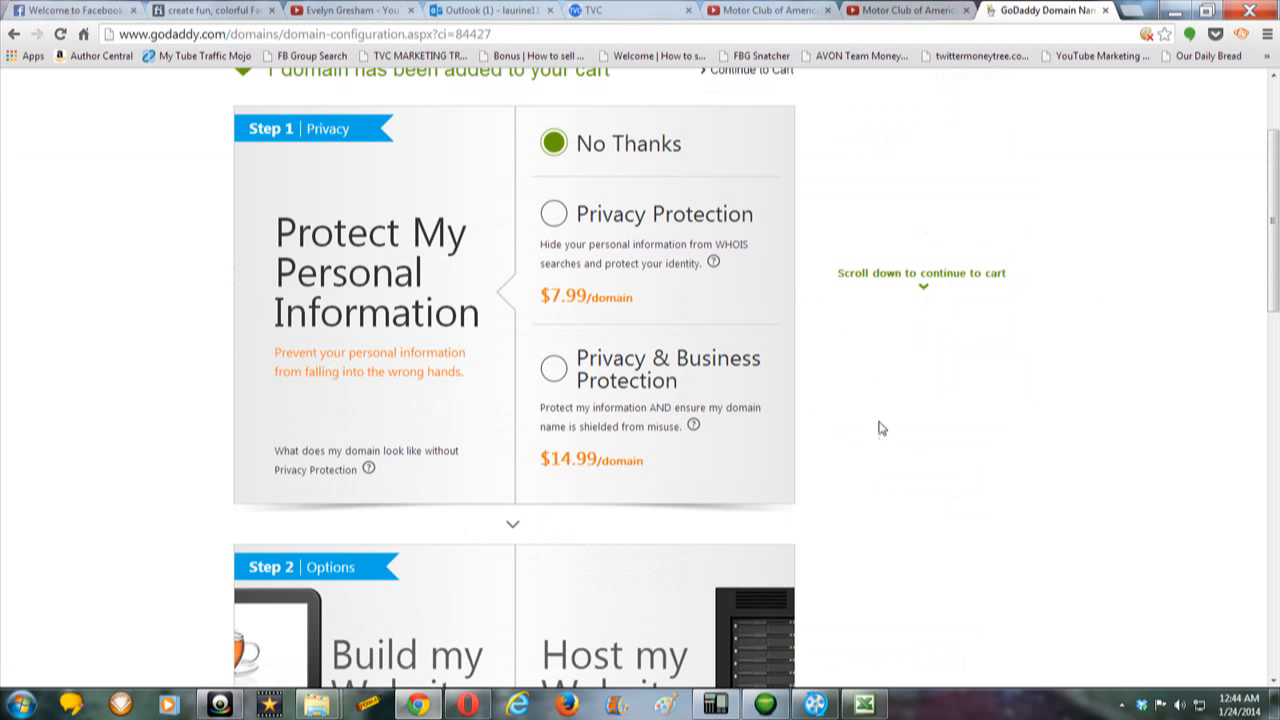
pyautogui.moveTo(920, 386)
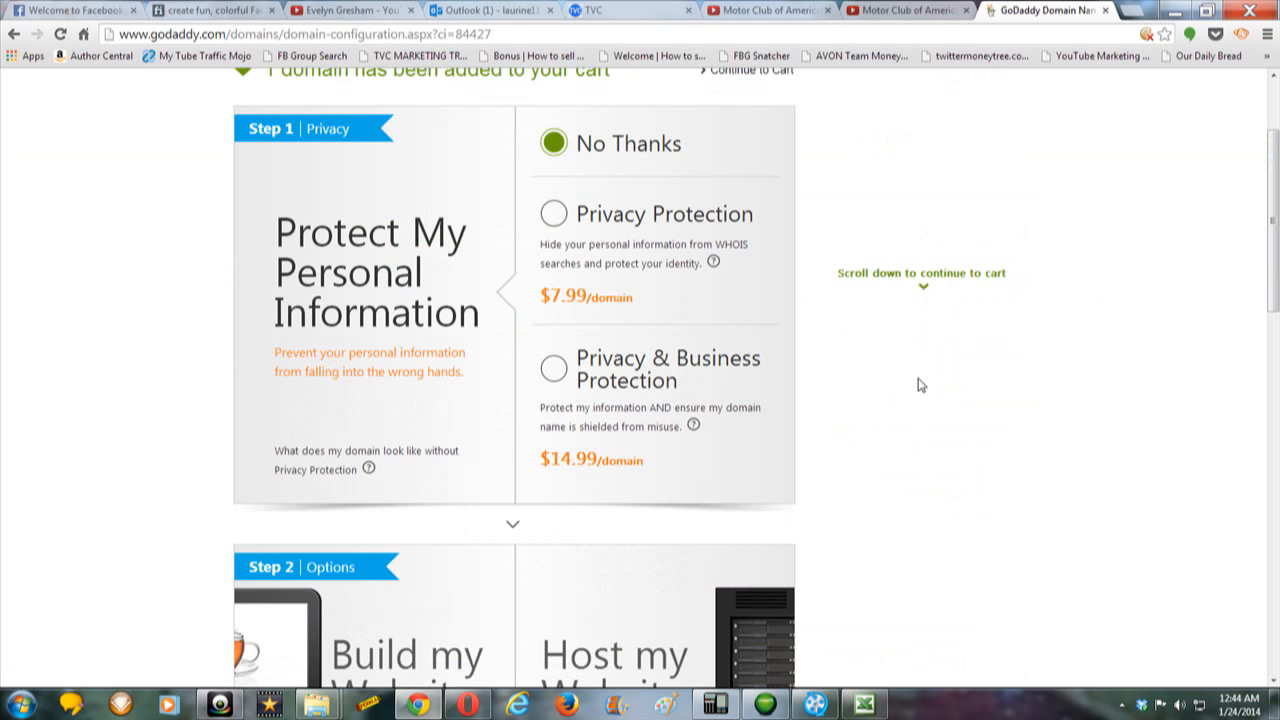
pyautogui.moveTo(849, 247)
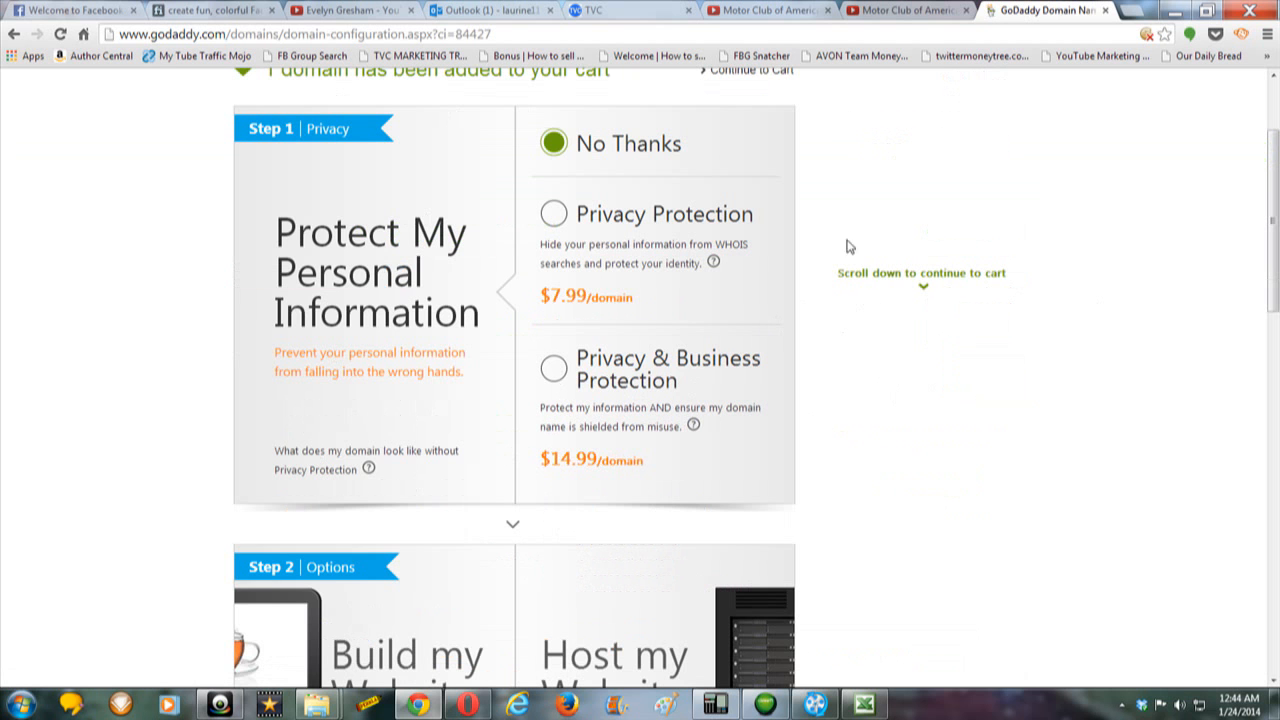
pyautogui.moveTo(996, 406)
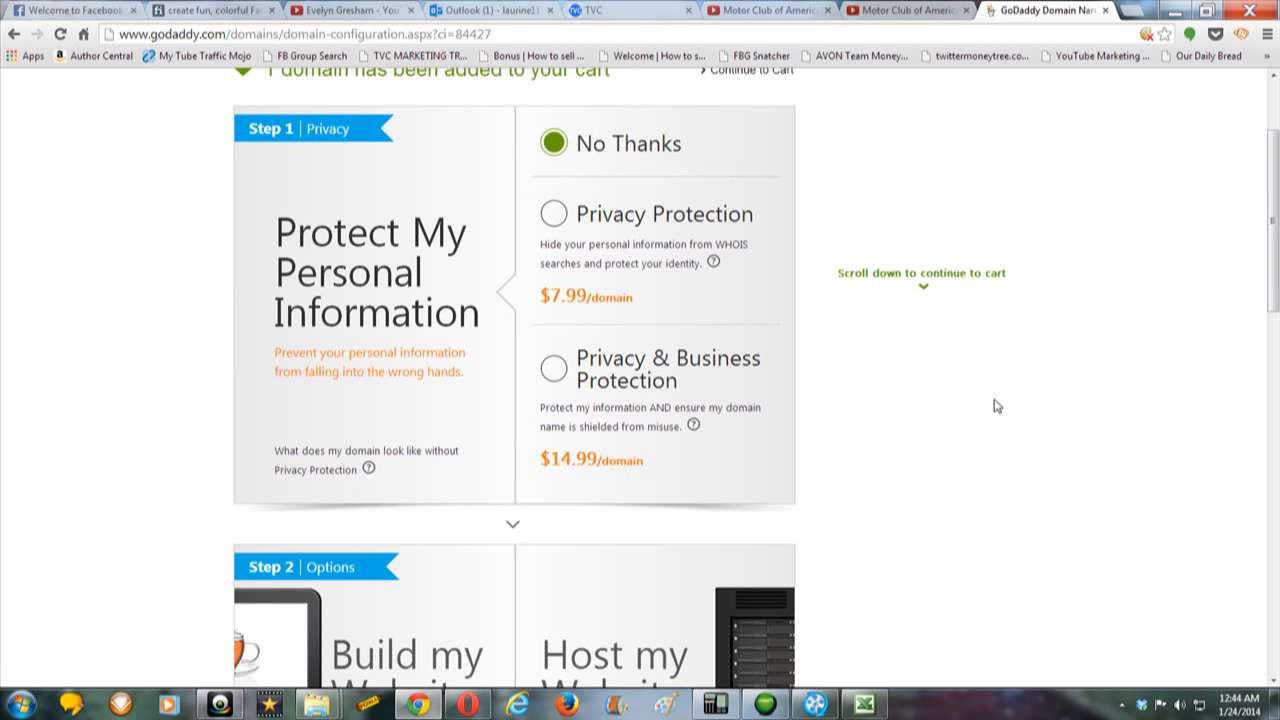
pyautogui.scroll(-3)
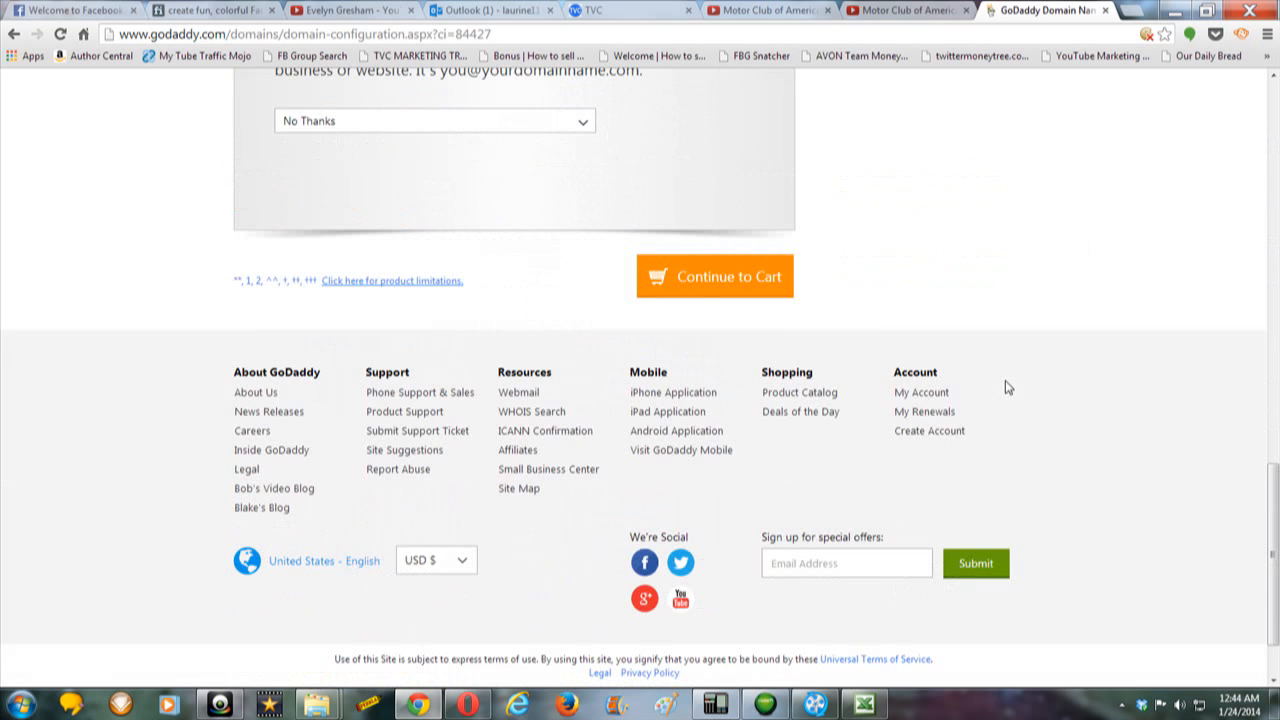
pyautogui.moveTo(810, 302)
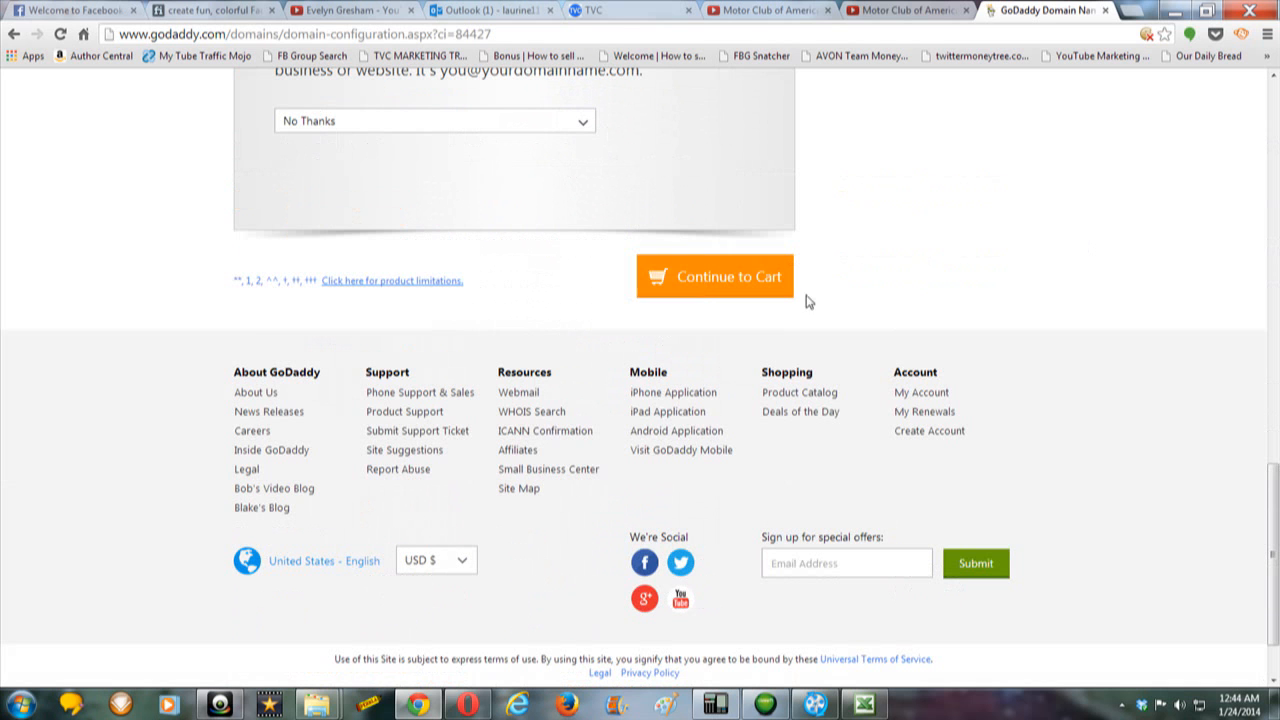
pyautogui.click(714, 276)
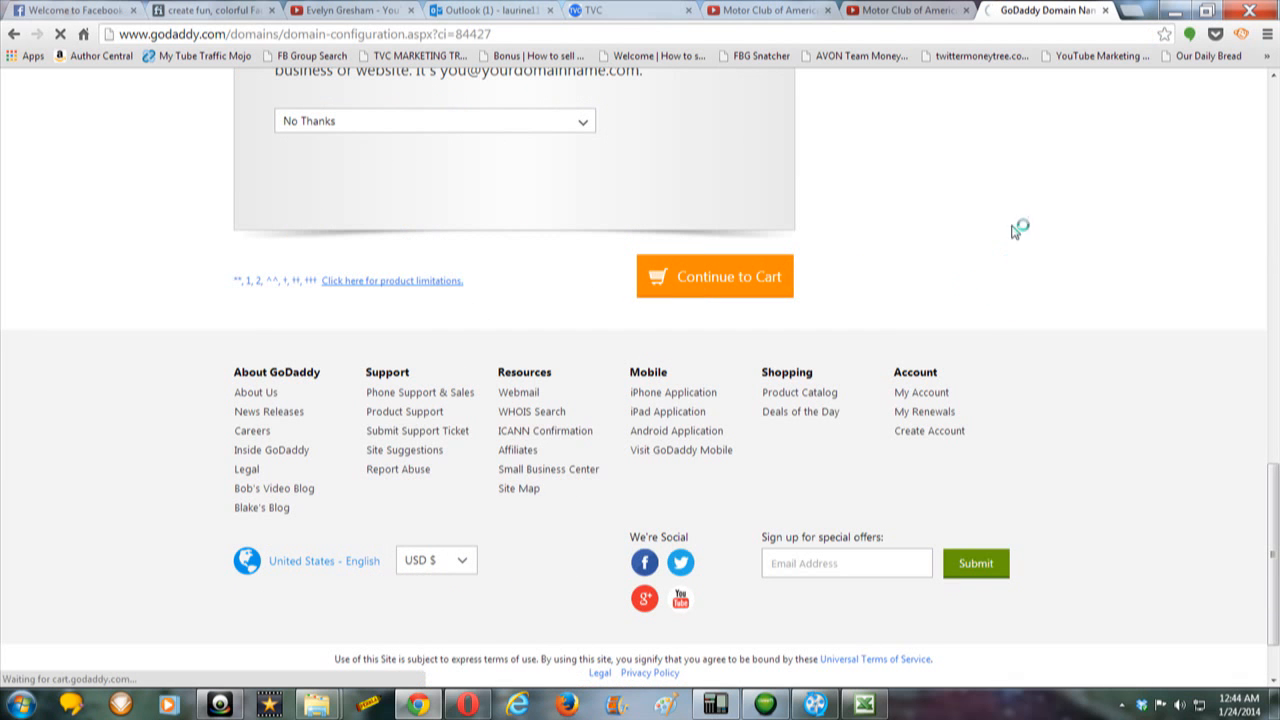
pyautogui.click(713, 275)
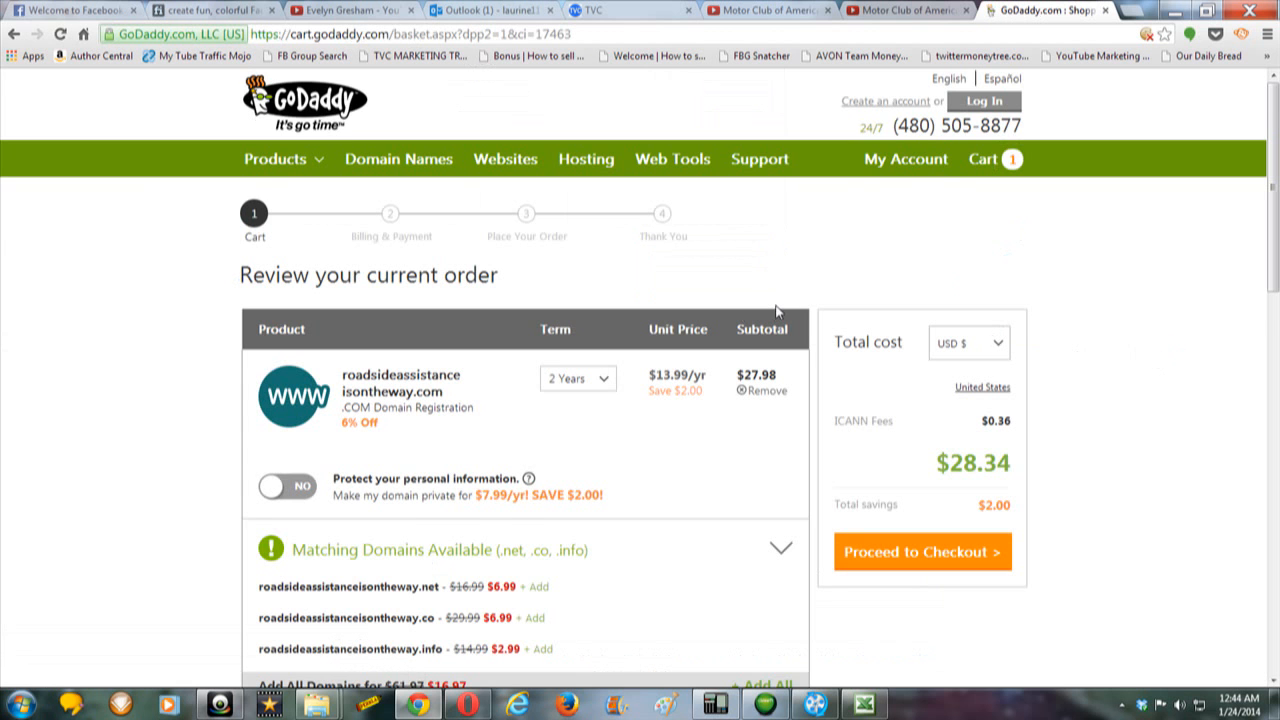
pyautogui.scroll(-3)
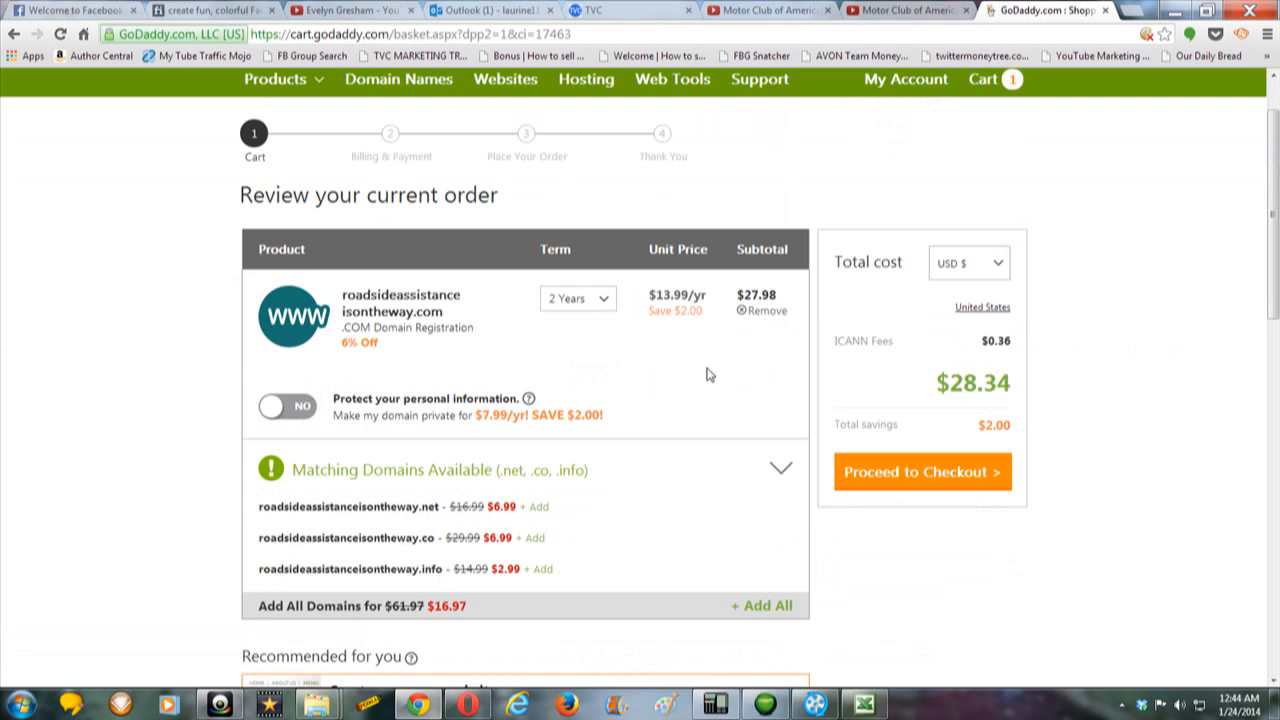
pyautogui.moveTo(568, 368)
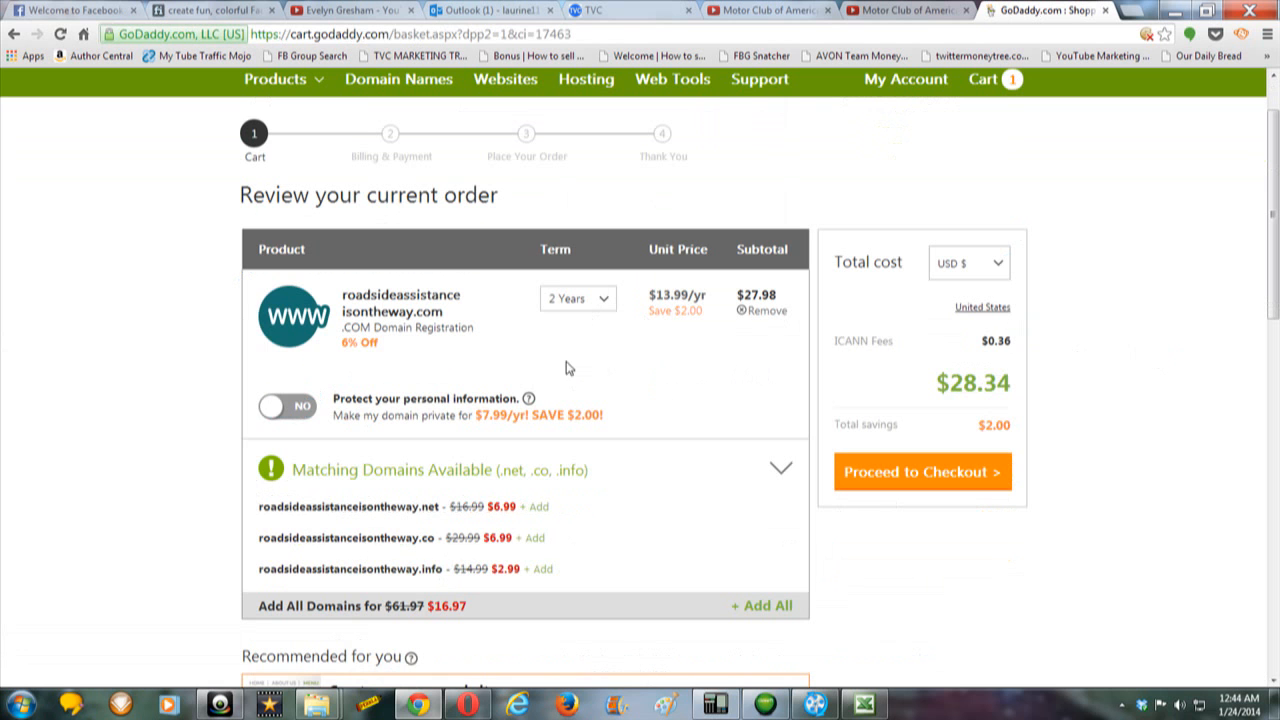
pyautogui.moveTo(410, 278)
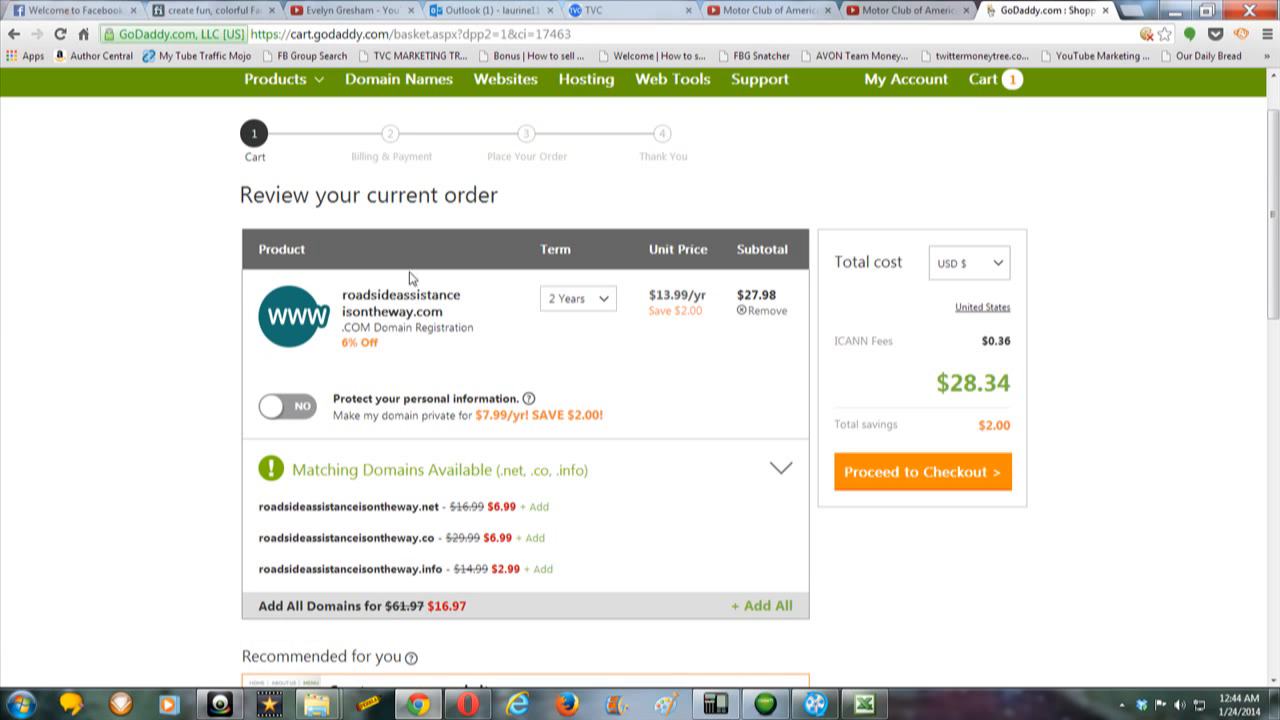
pyautogui.moveTo(618, 335)
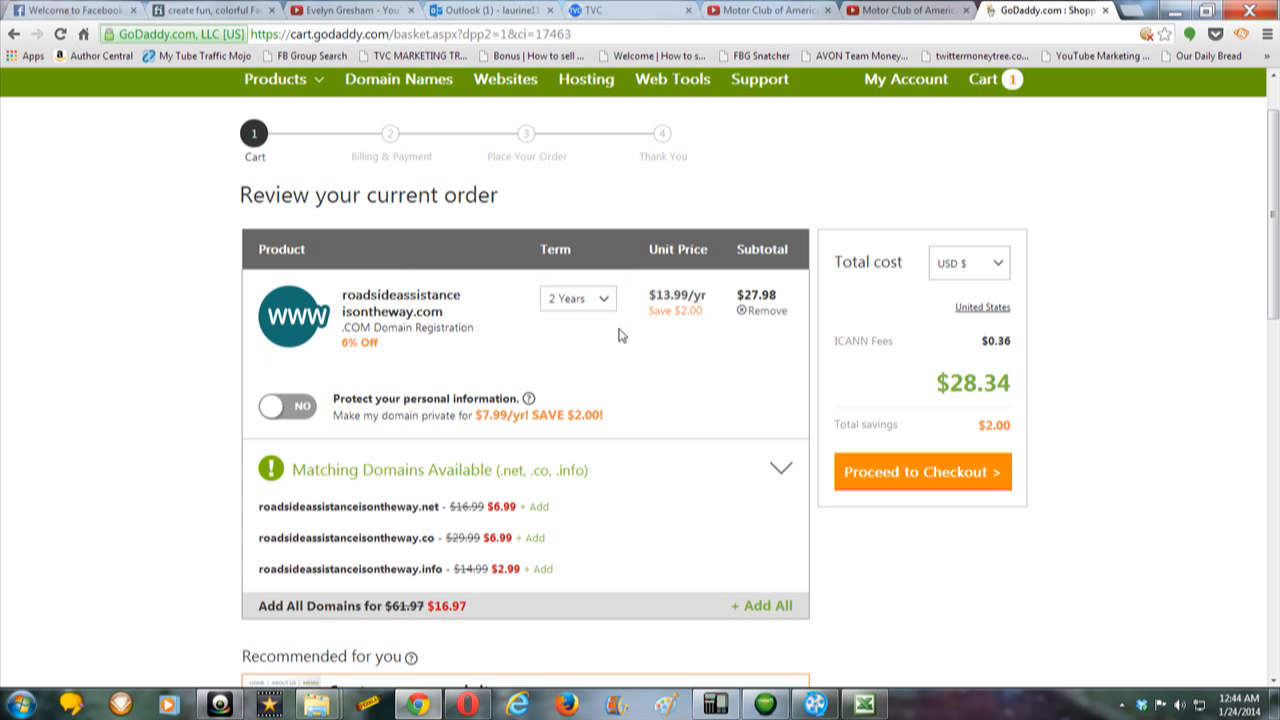
pyautogui.moveTo(523, 410)
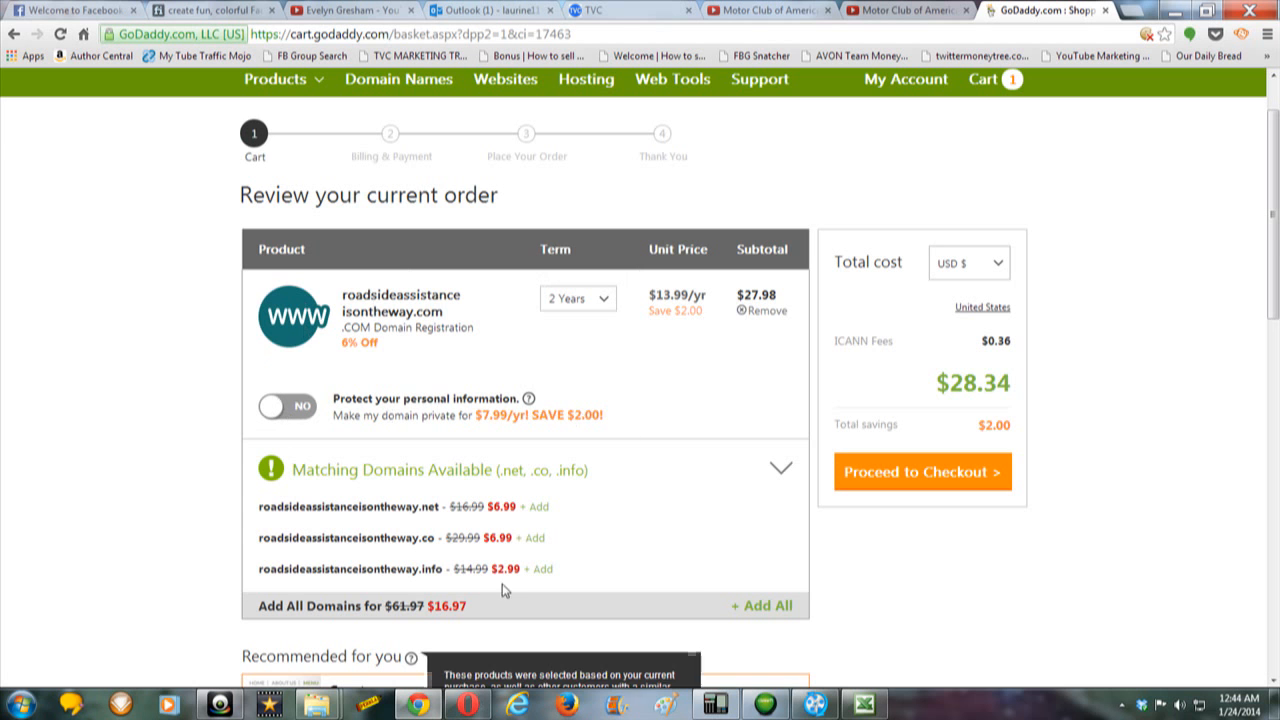
pyautogui.scroll(-3)
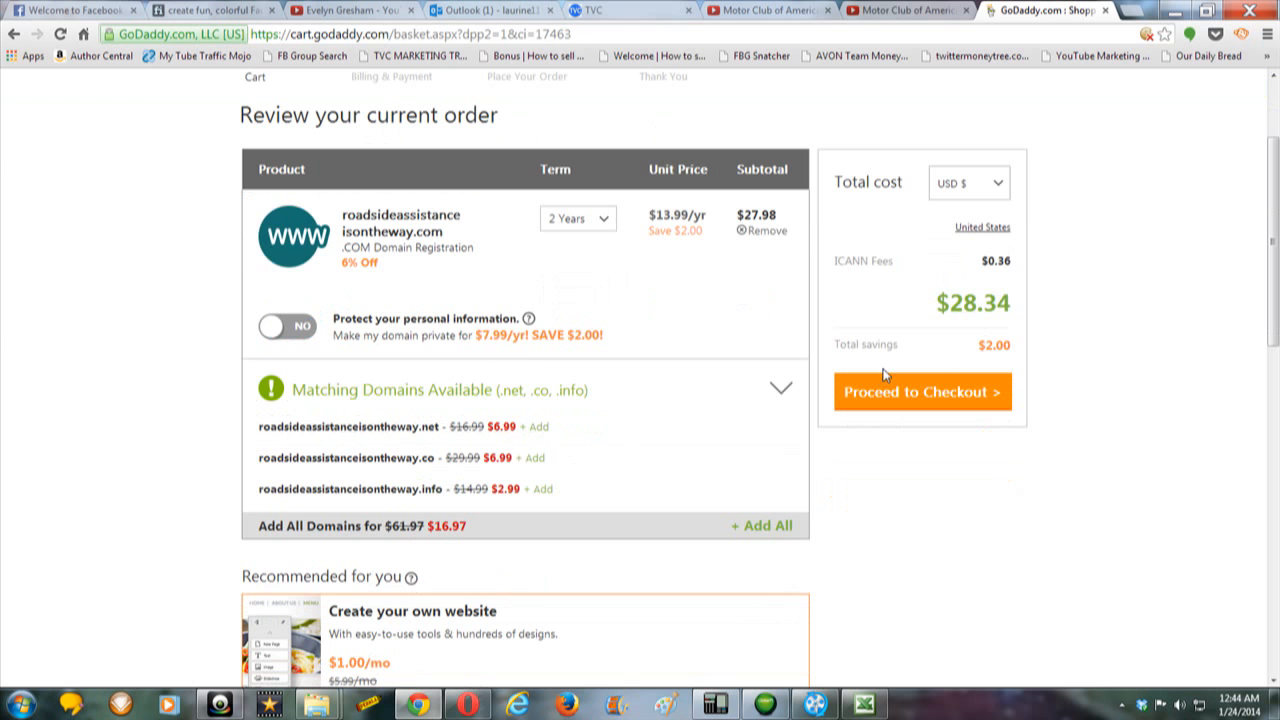
pyautogui.moveTo(655, 460)
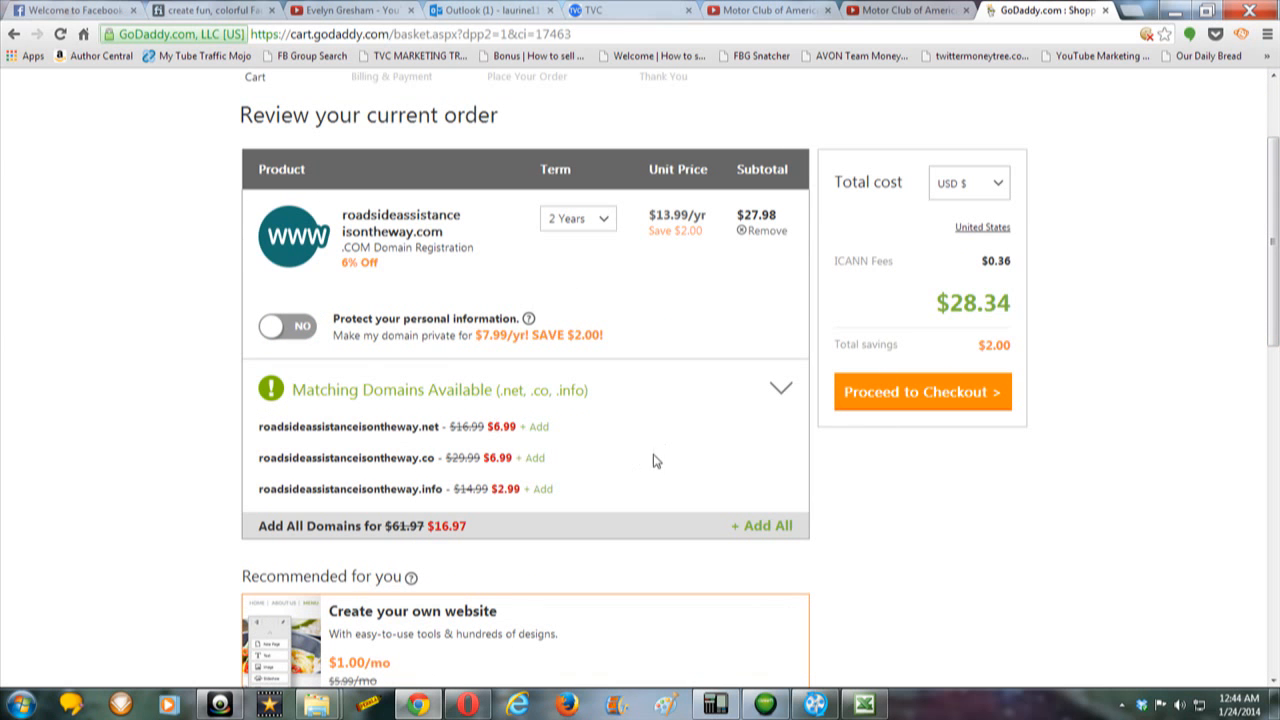
pyautogui.moveTo(940, 428)
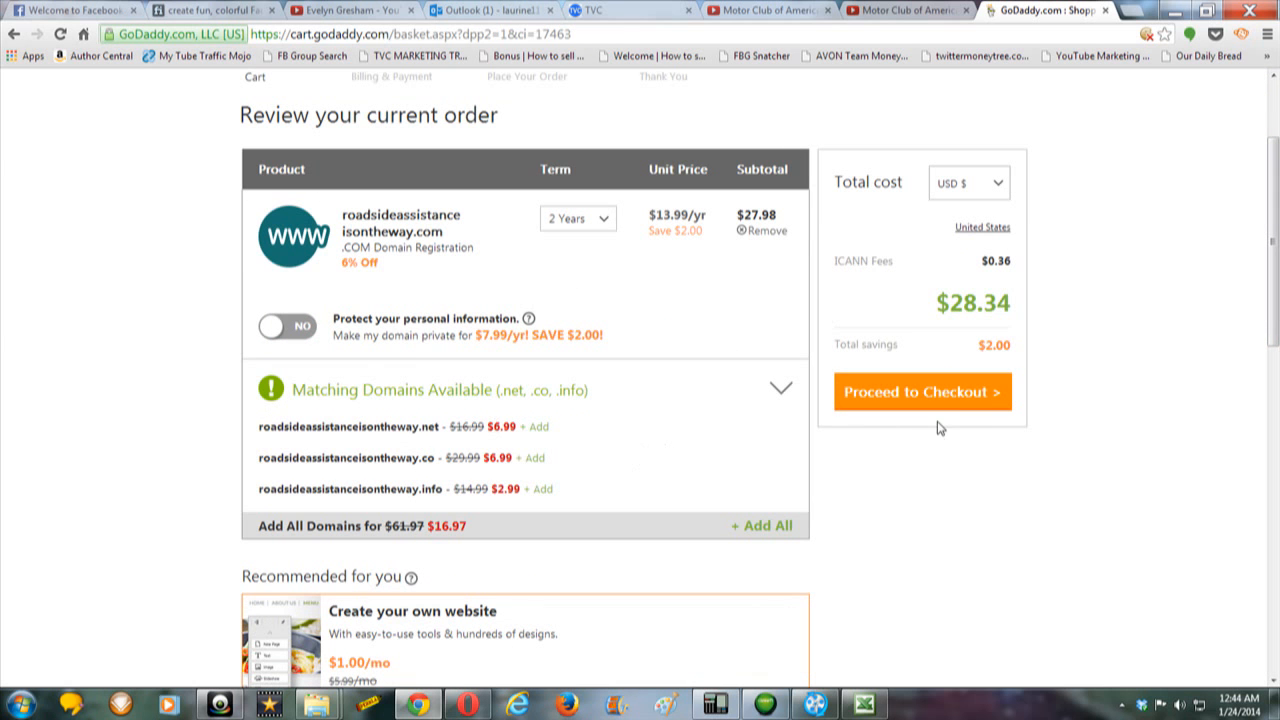
pyautogui.scroll(3)
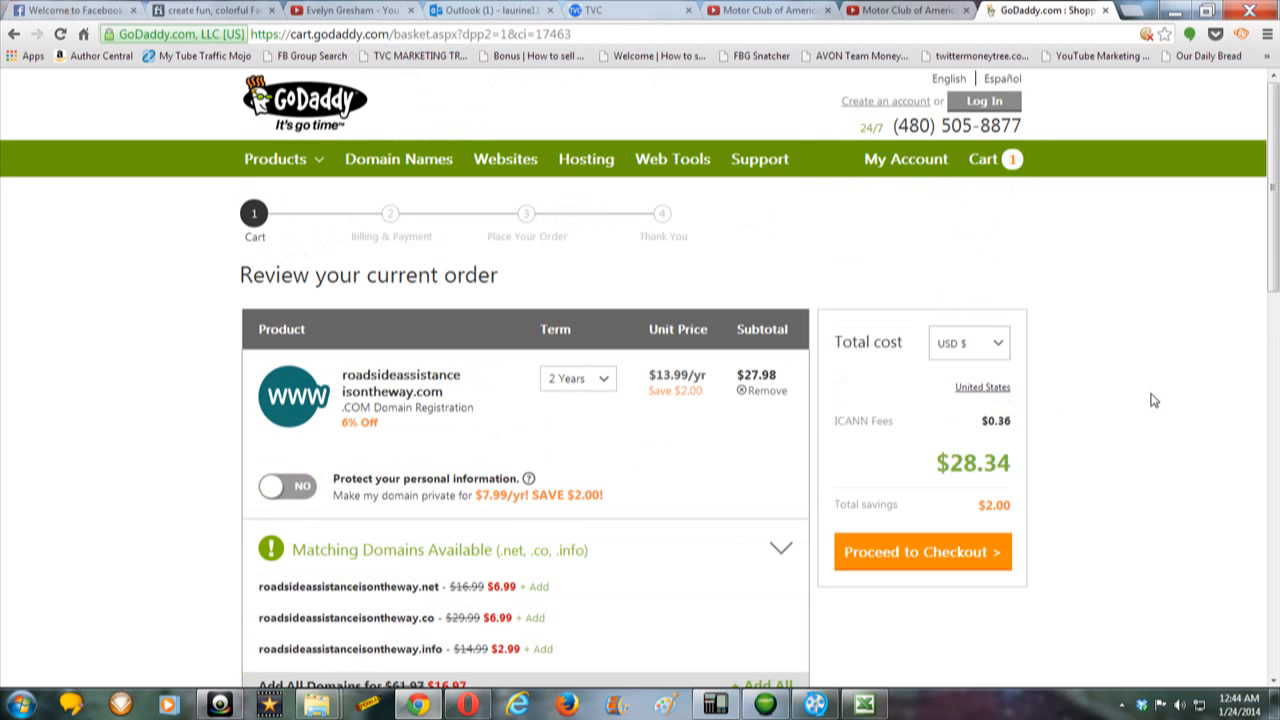
pyautogui.moveTo(1034, 177)
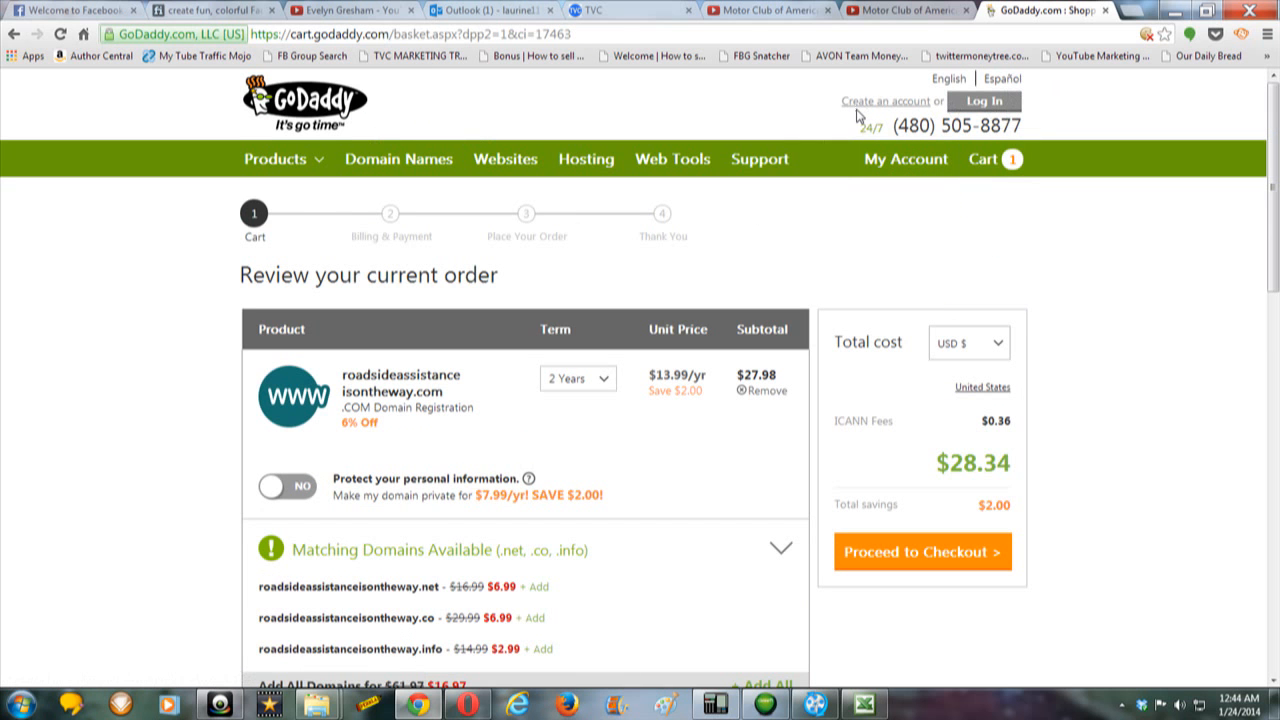
pyautogui.moveTo(894, 107)
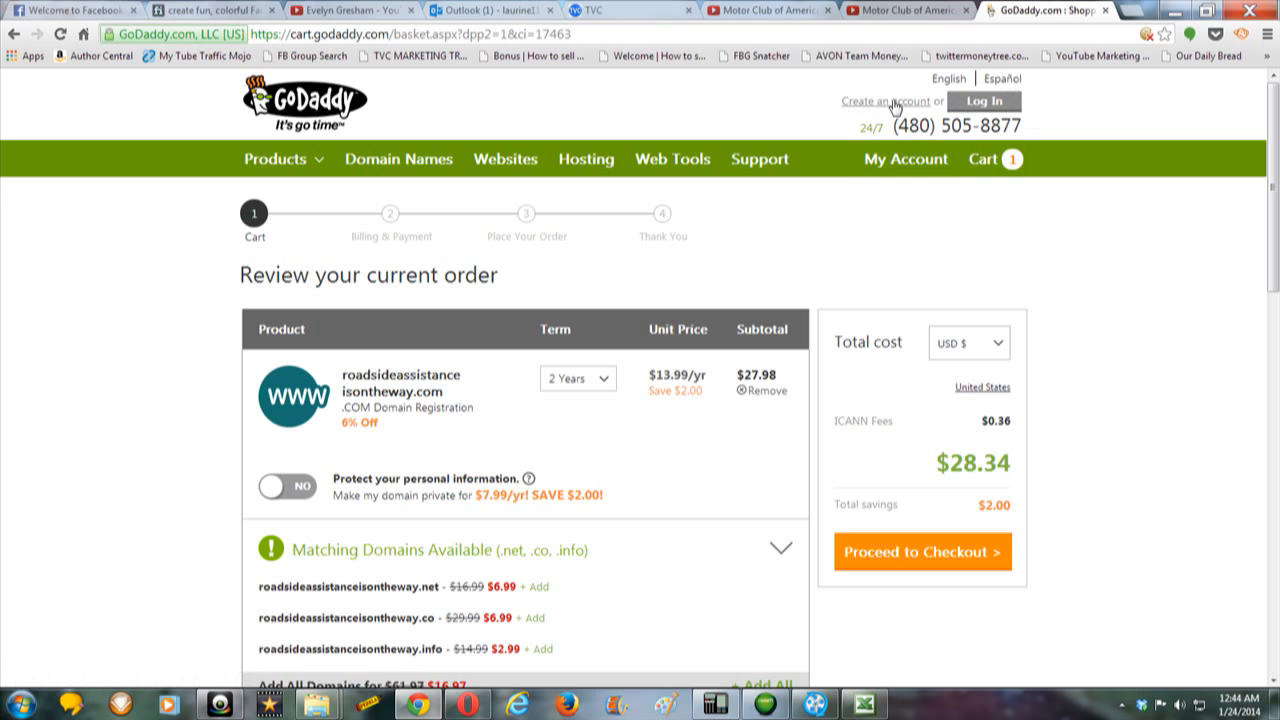
pyautogui.moveTo(824, 155)
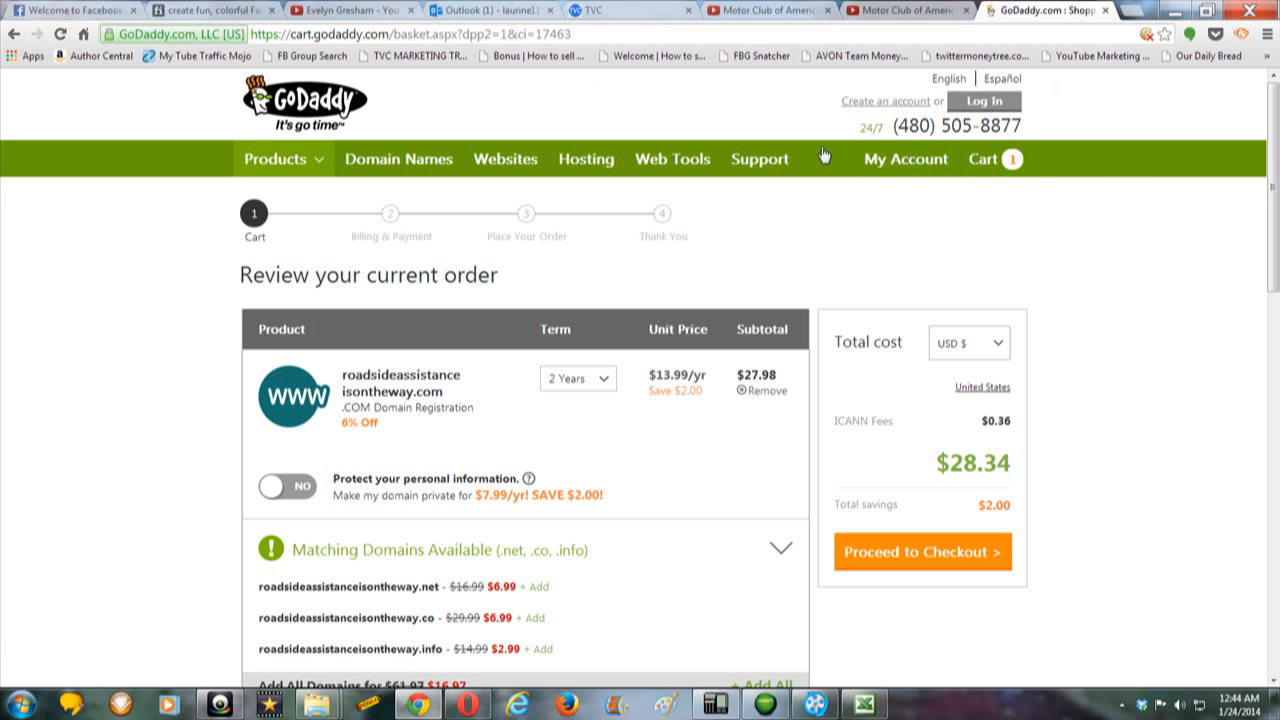
pyautogui.moveTo(1122, 266)
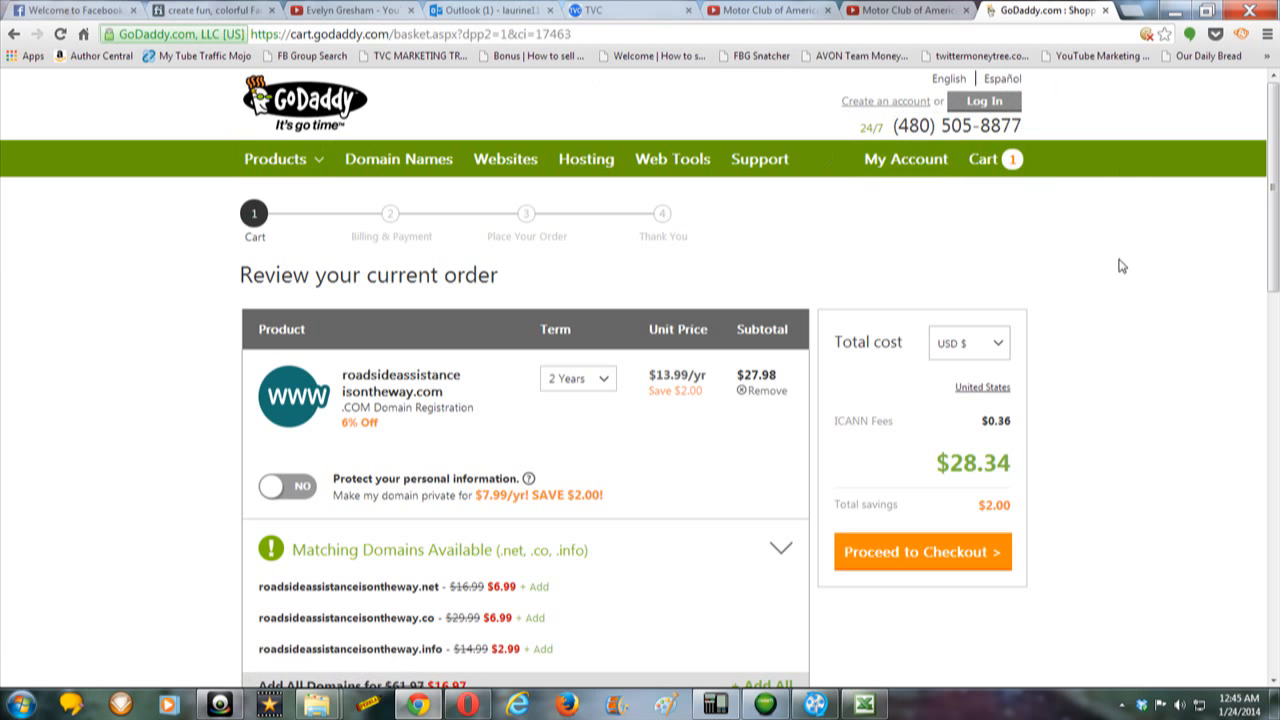
pyautogui.moveTo(1017, 276)
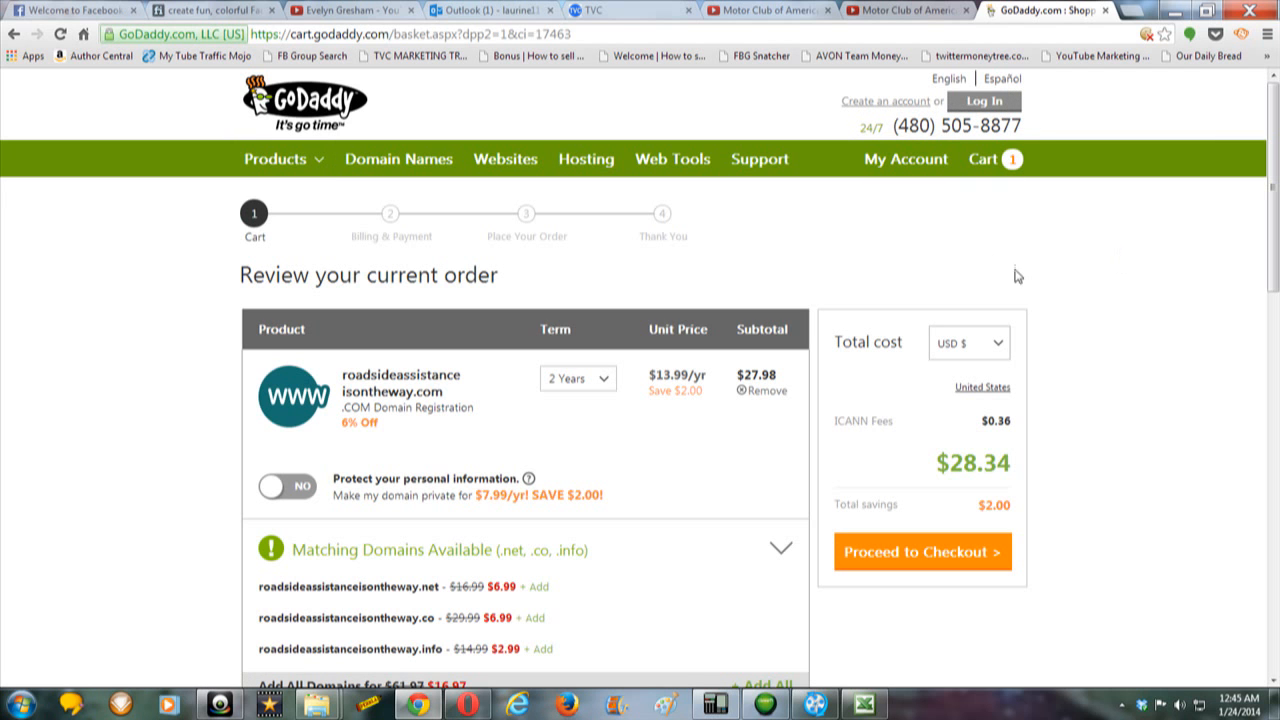
pyautogui.moveTo(1223, 235)
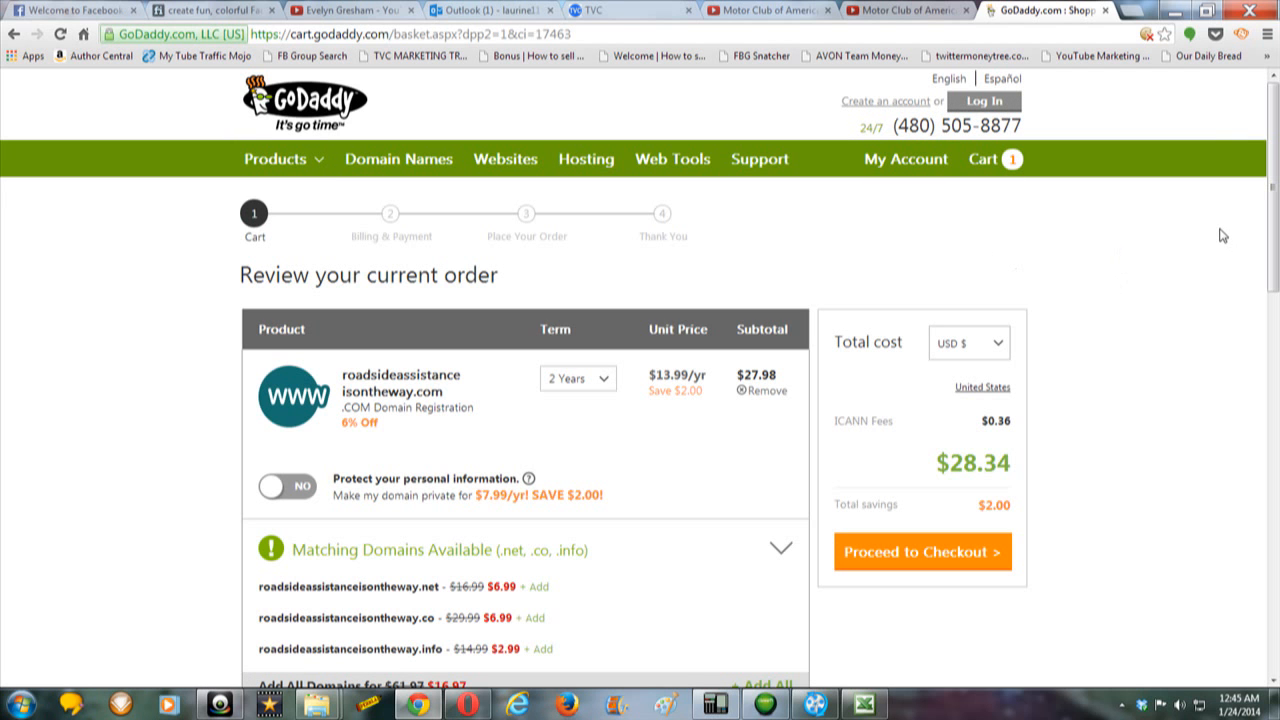
pyautogui.moveTo(965, 259)
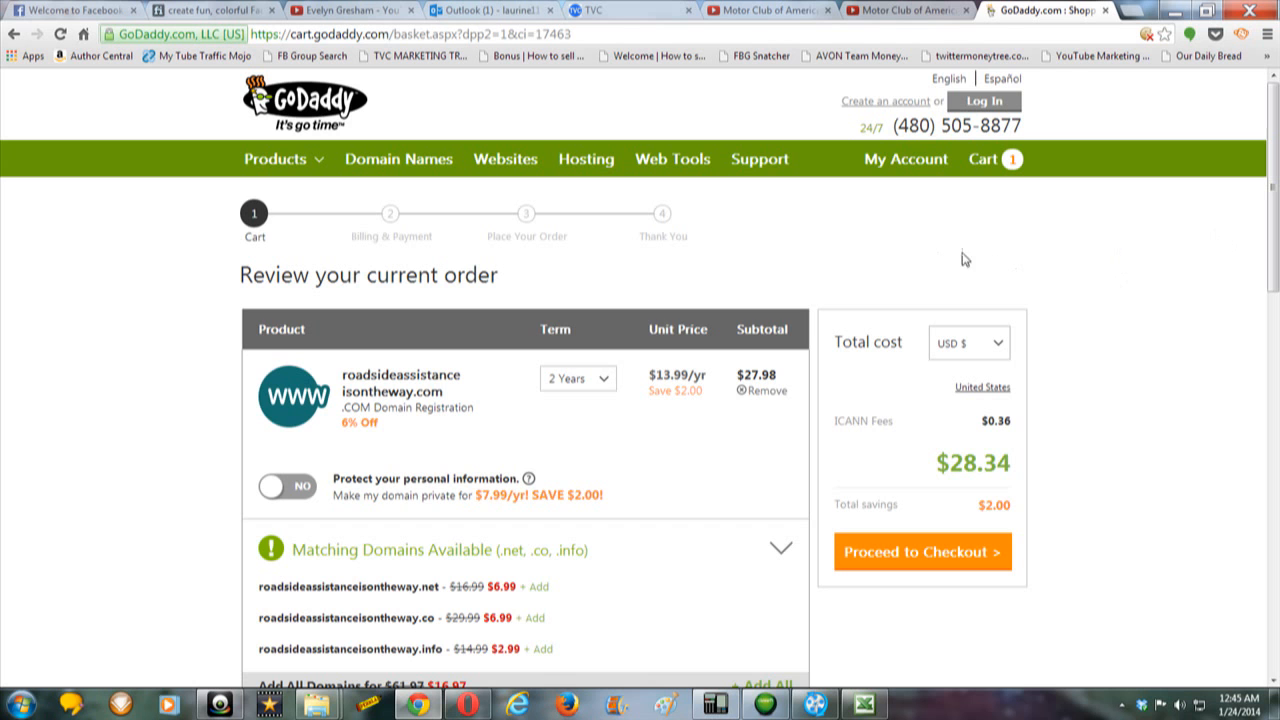
pyautogui.moveTo(1020, 289)
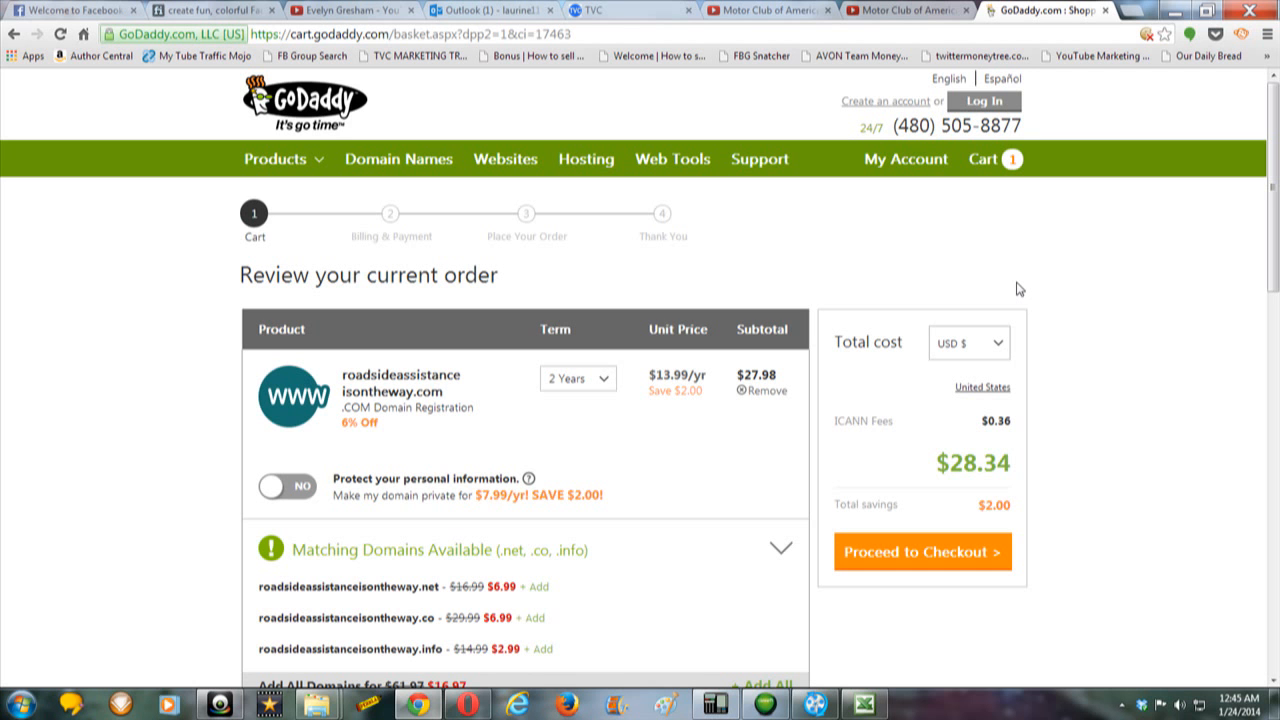
pyautogui.moveTo(1073, 445)
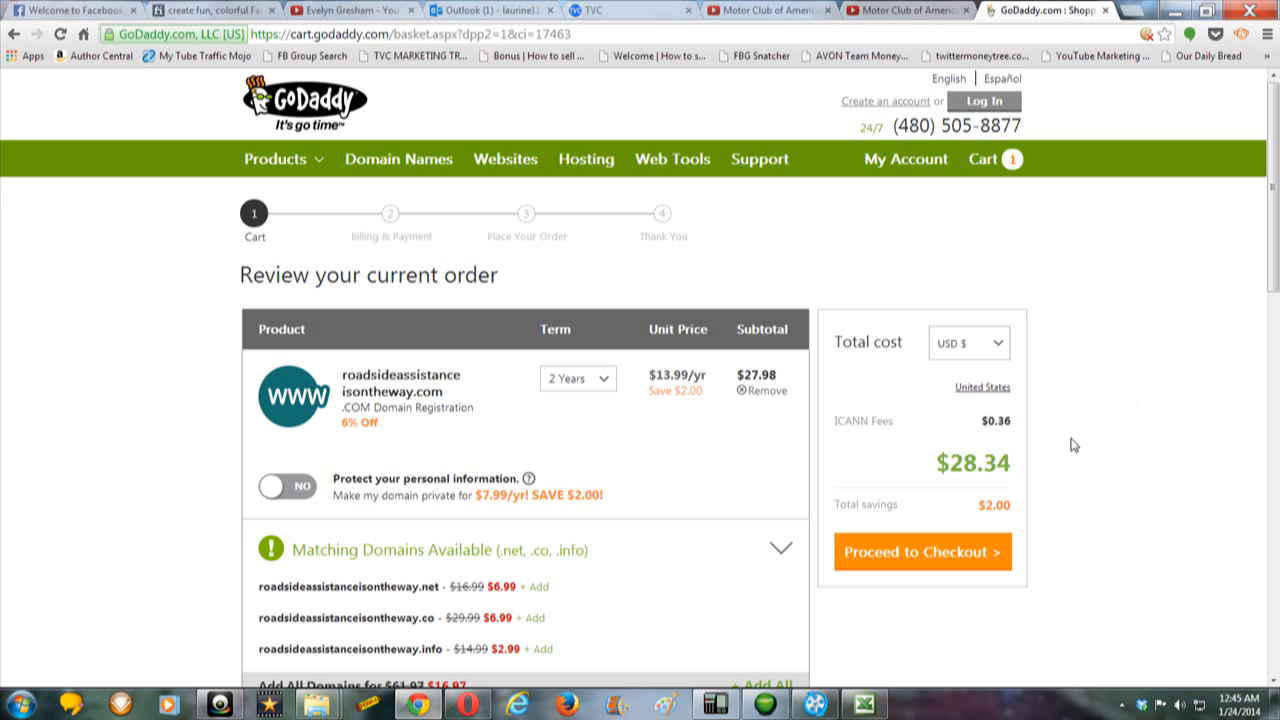
pyautogui.scroll(-3)
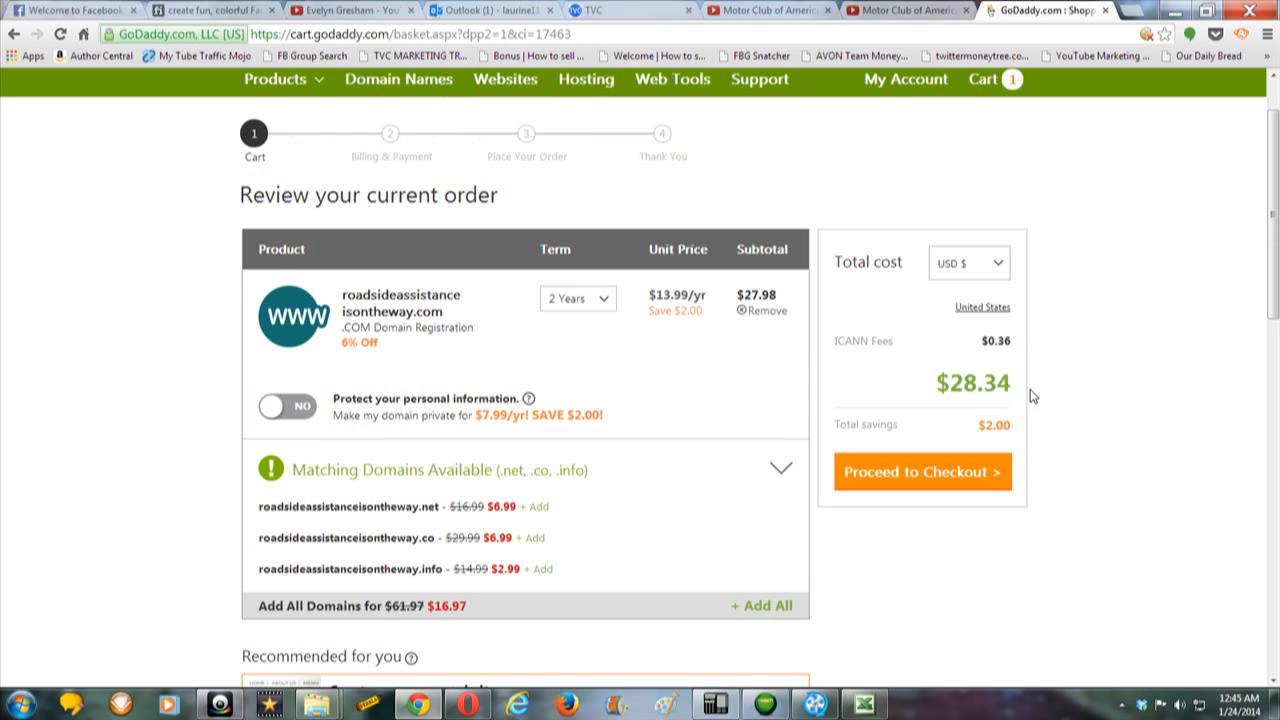
pyautogui.moveTo(1022, 390)
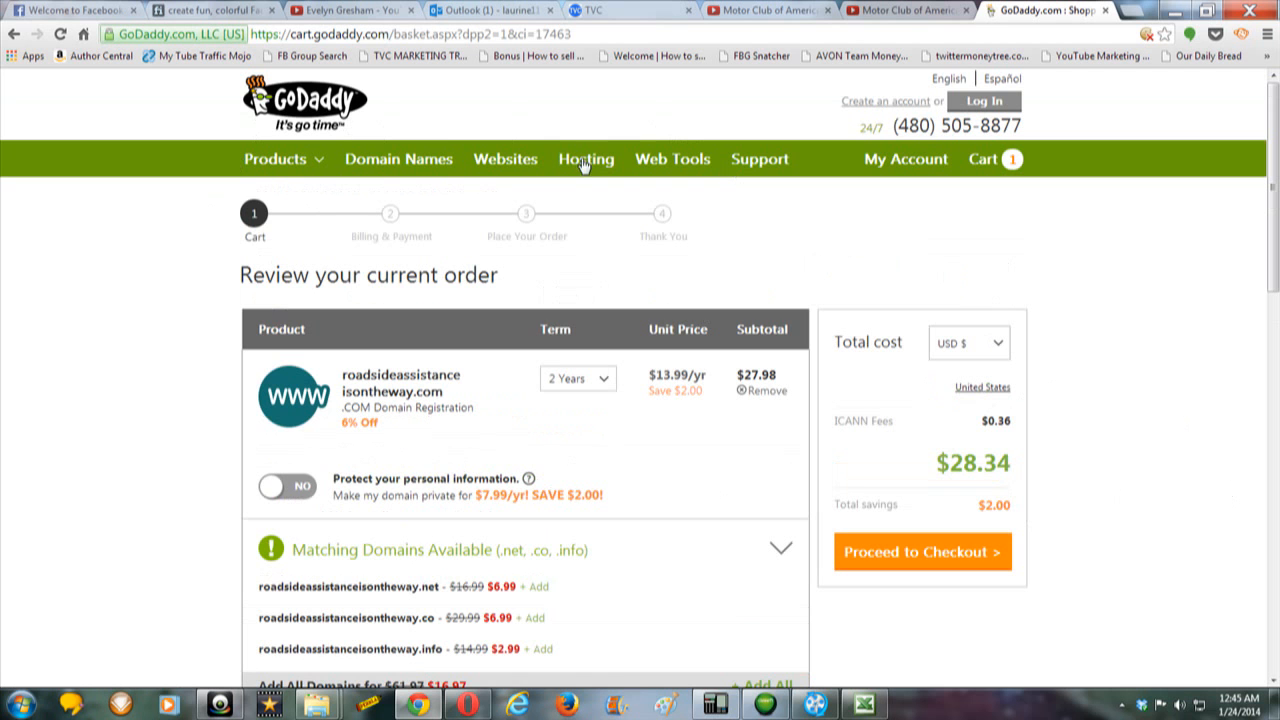
pyautogui.moveTo(558, 301)
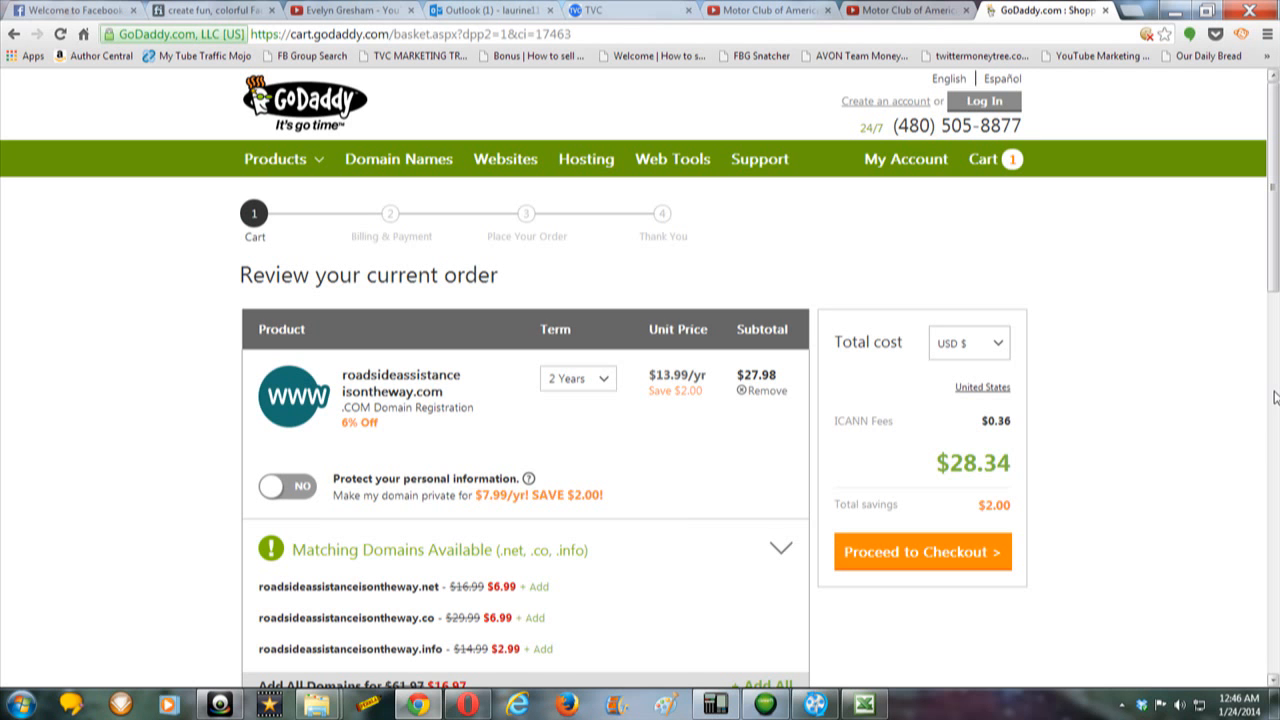
pyautogui.moveTo(1104, 447)
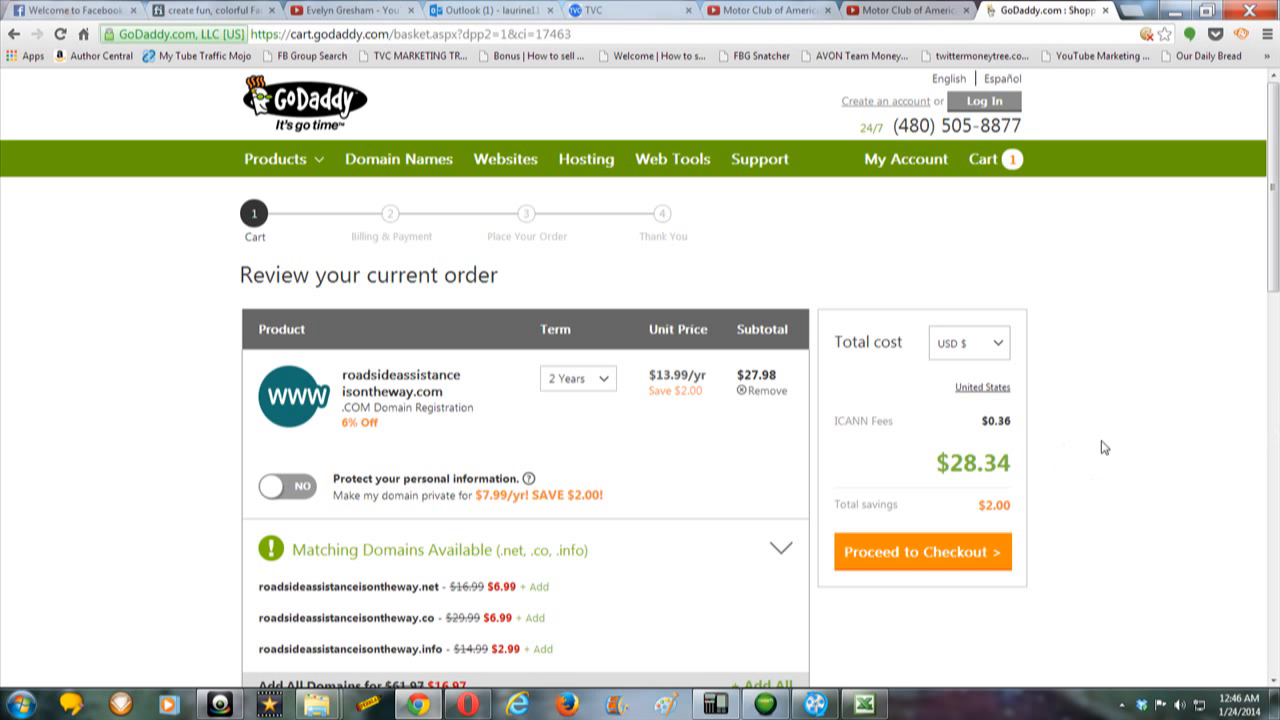
pyautogui.moveTo(1101, 444)
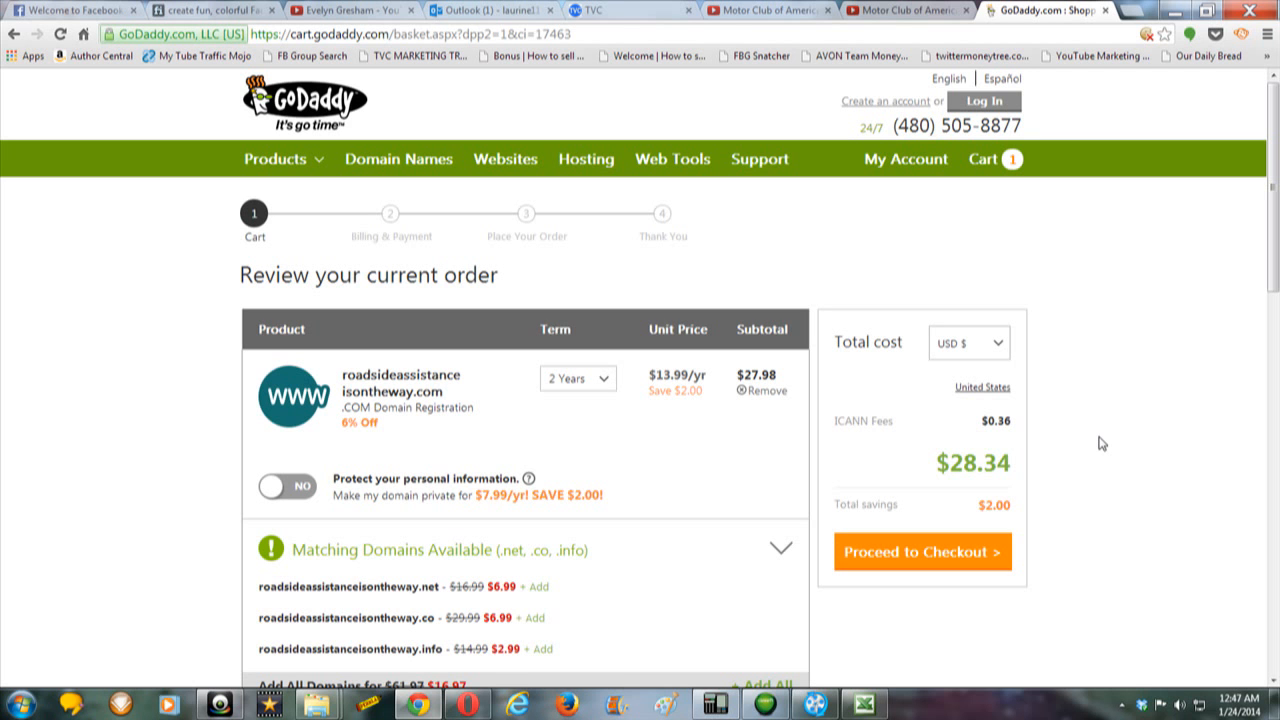
pyautogui.moveTo(466, 393)
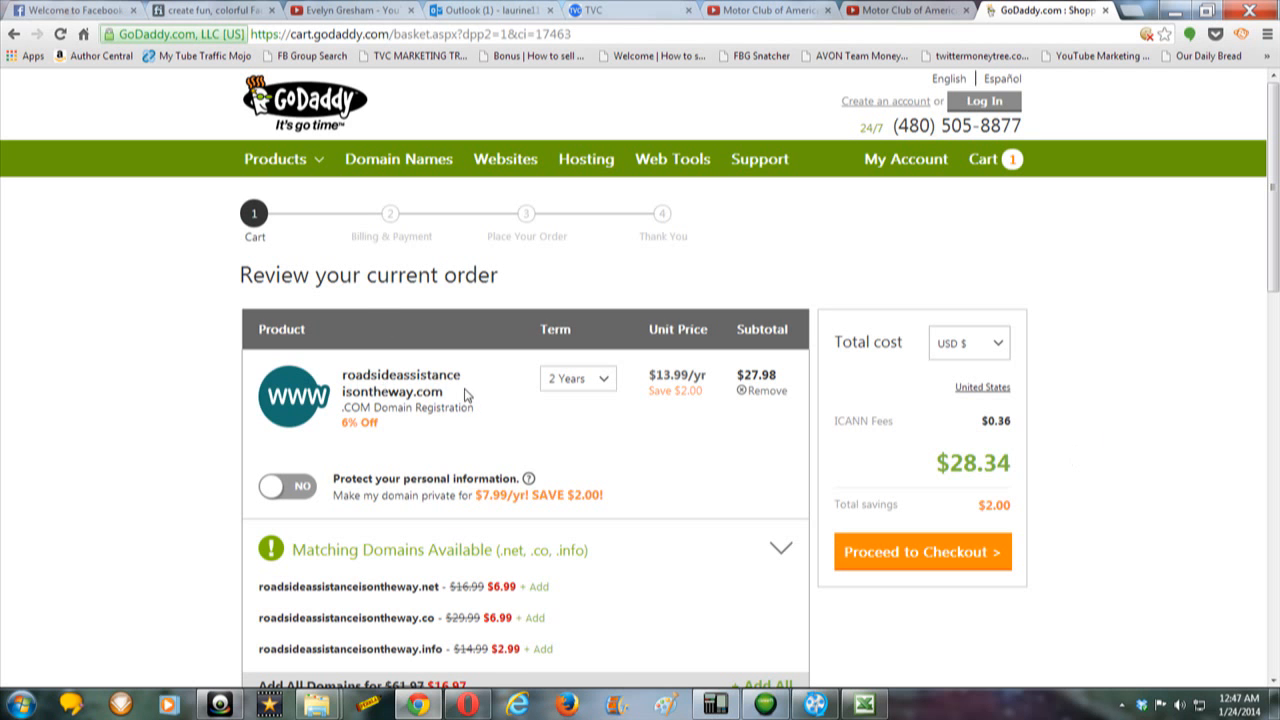
pyautogui.moveTo(325, 390)
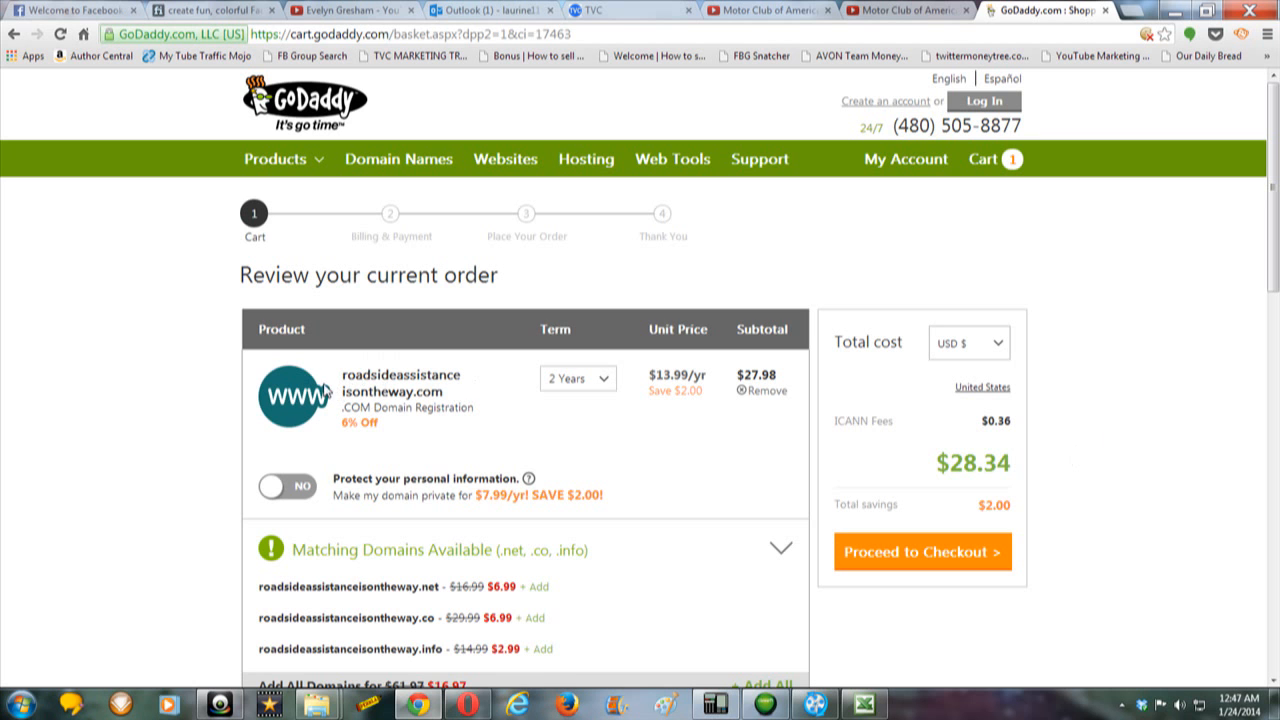
pyautogui.moveTo(545, 431)
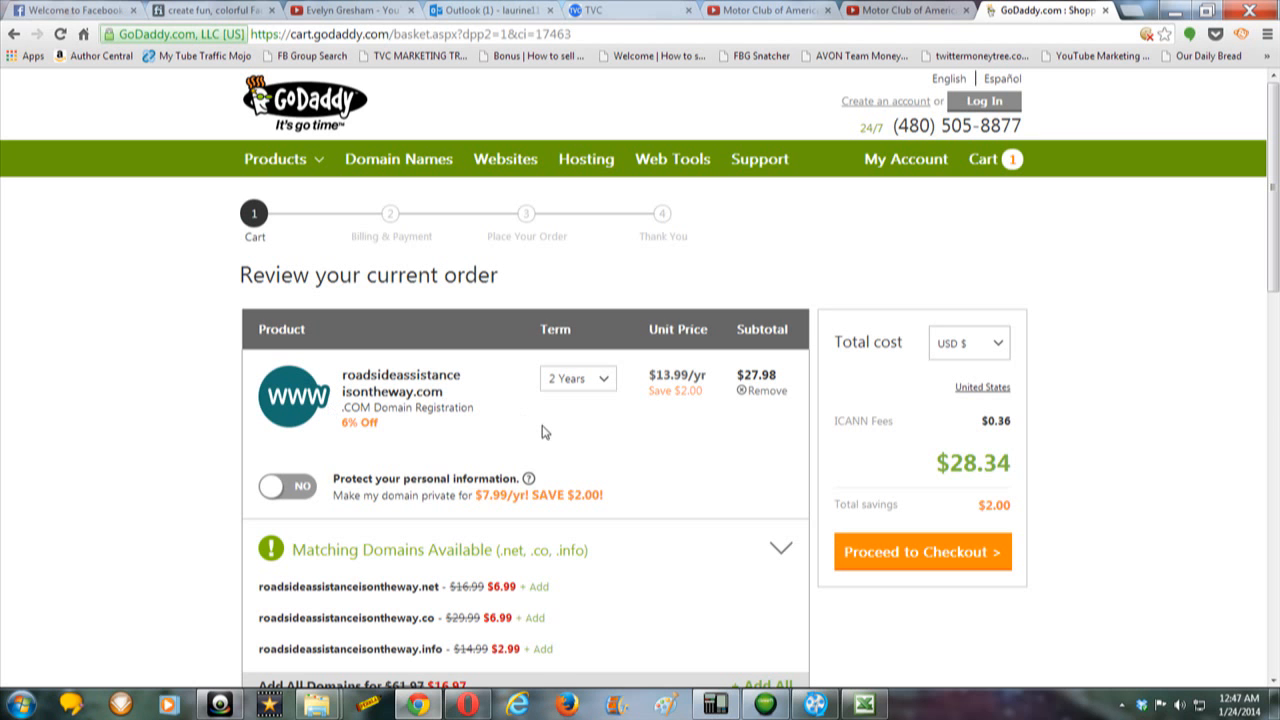